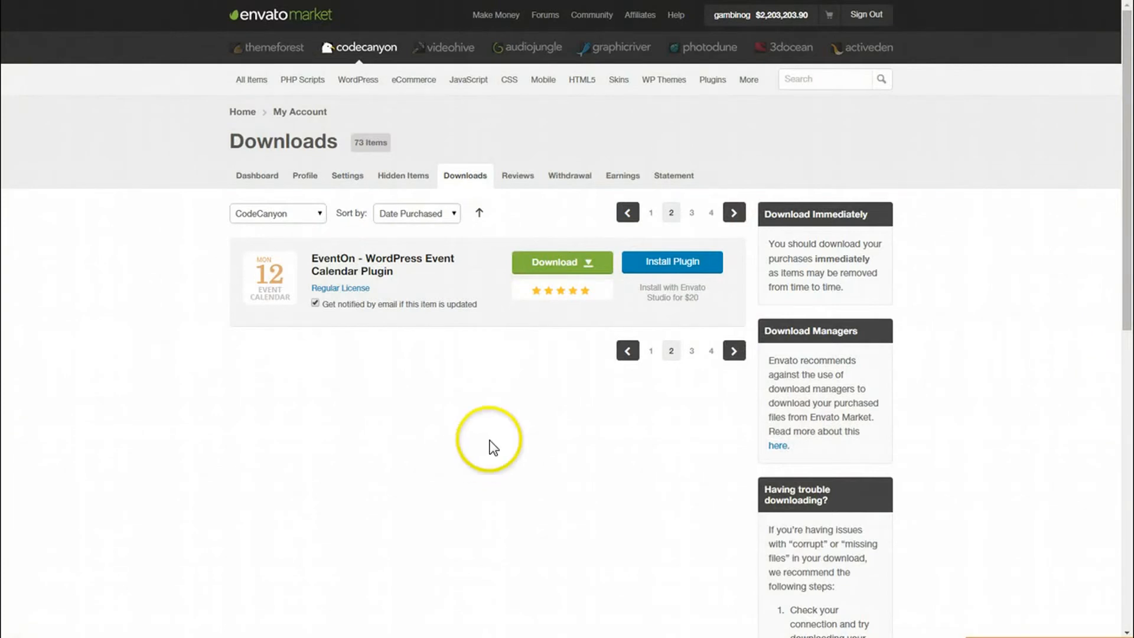
pyautogui.moveTo(409, 376)
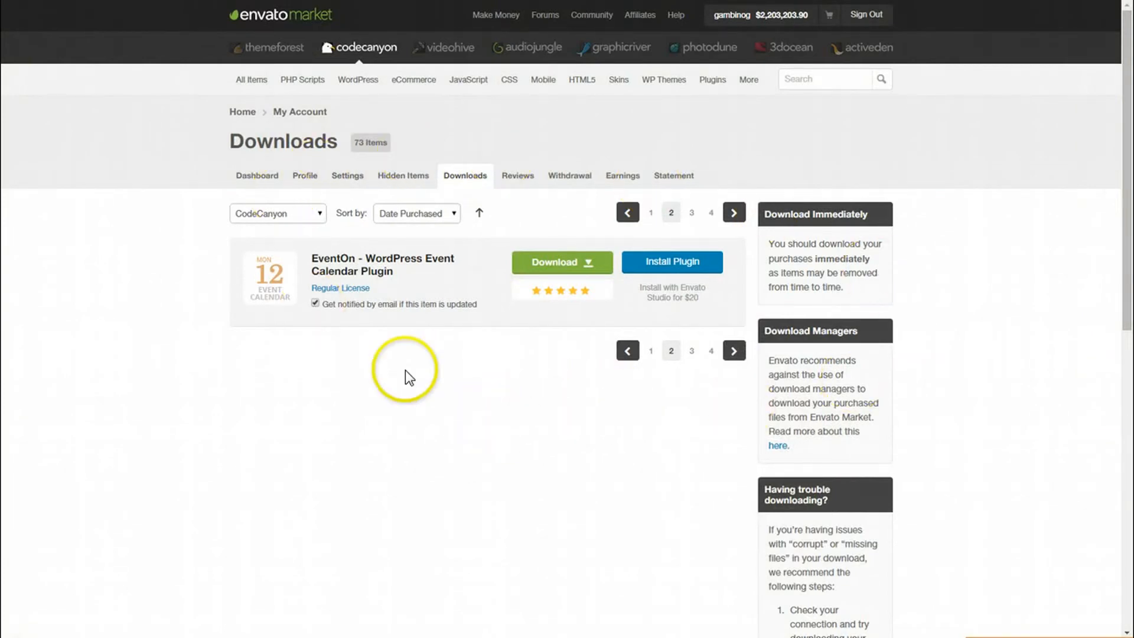
pyautogui.moveTo(412, 293)
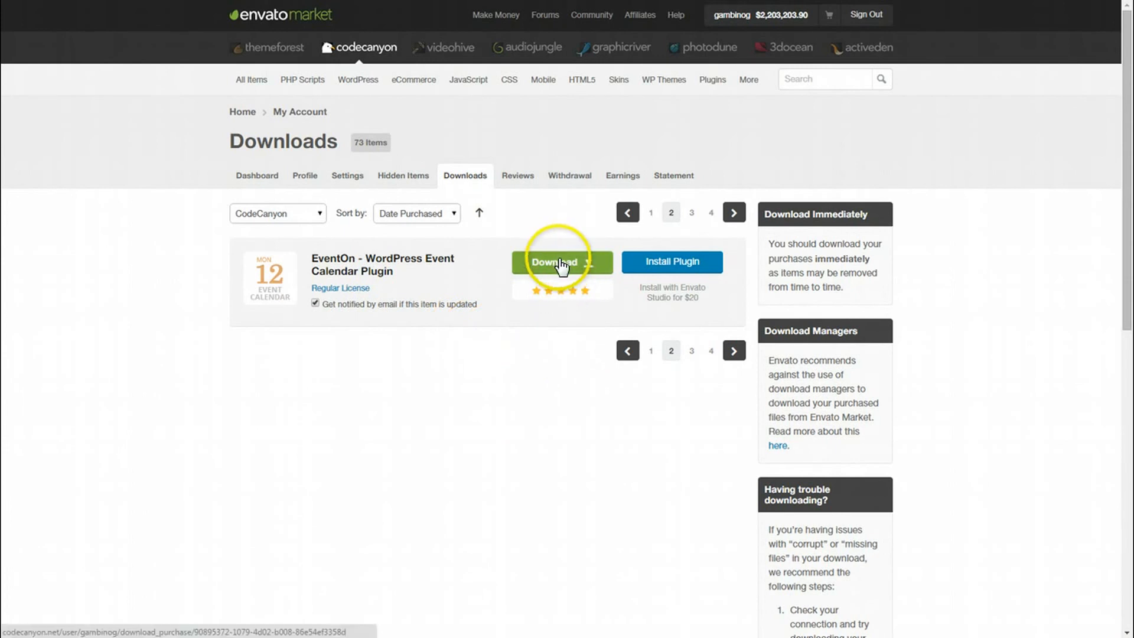
# - Download EventOn's 'All files & documentation' package and its license certificate and purchase code text
pyautogui.click(562, 262)
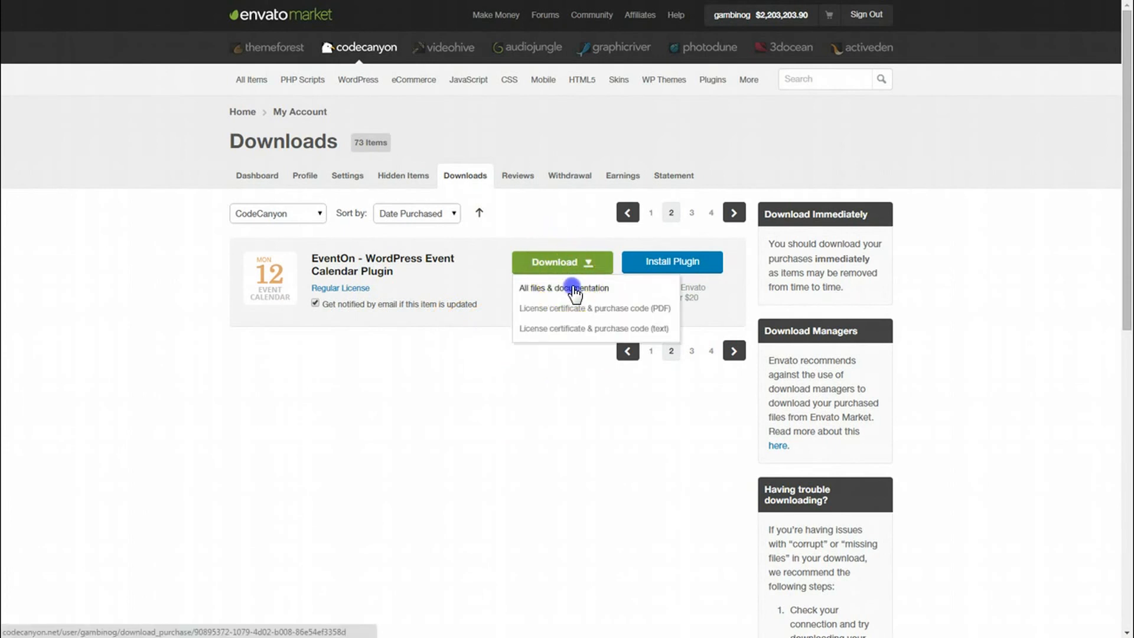
pyautogui.click(563, 288)
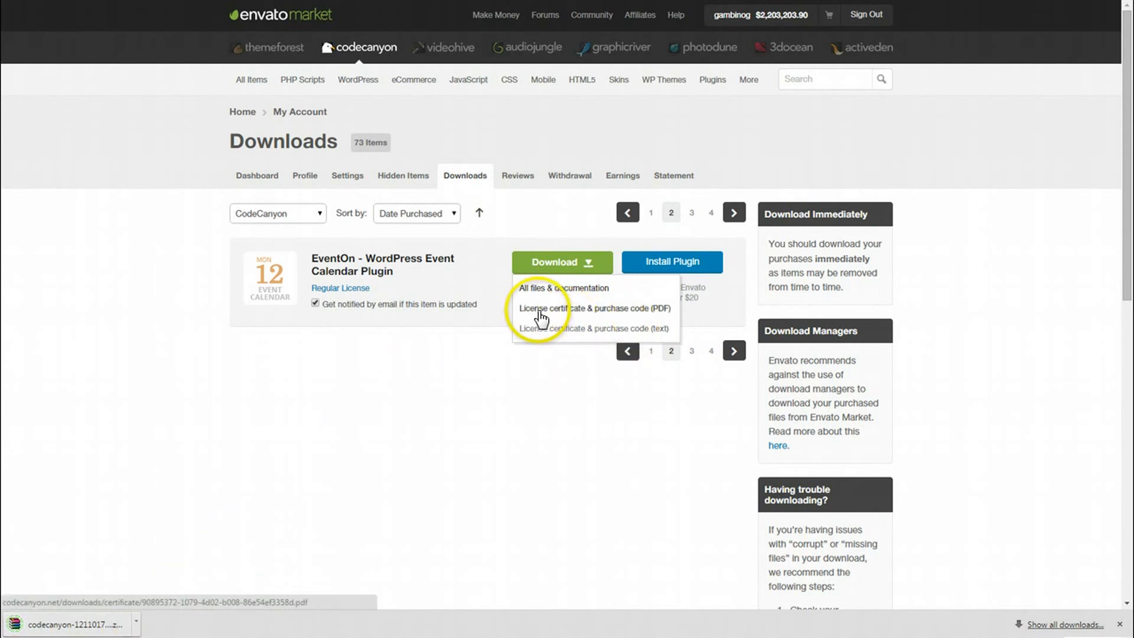
pyautogui.moveTo(571, 334)
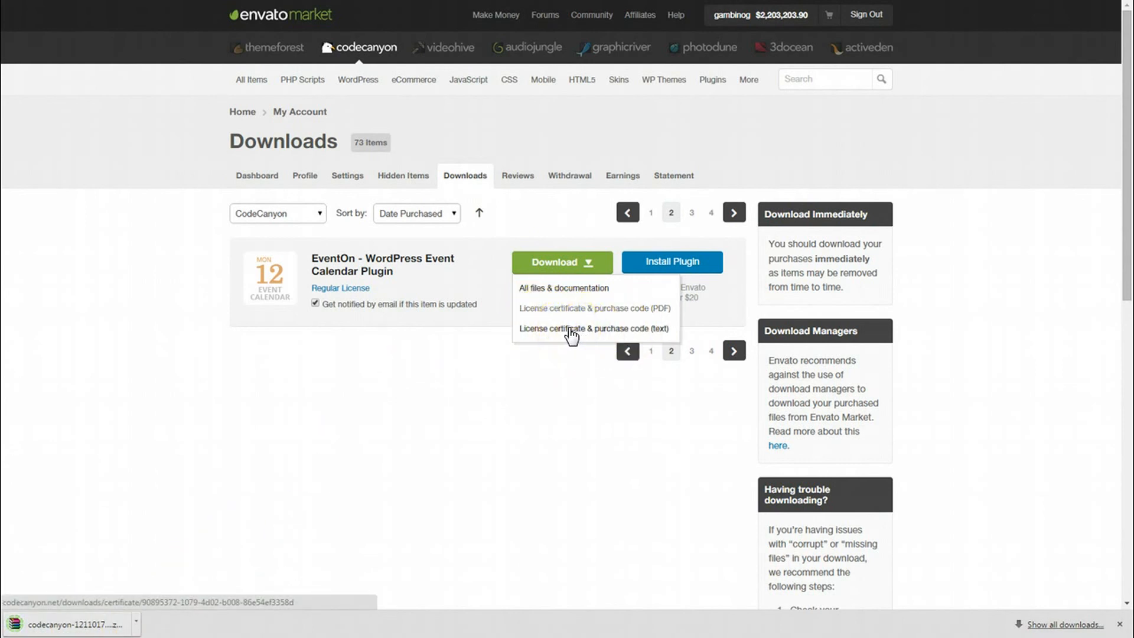
pyautogui.click(583, 328)
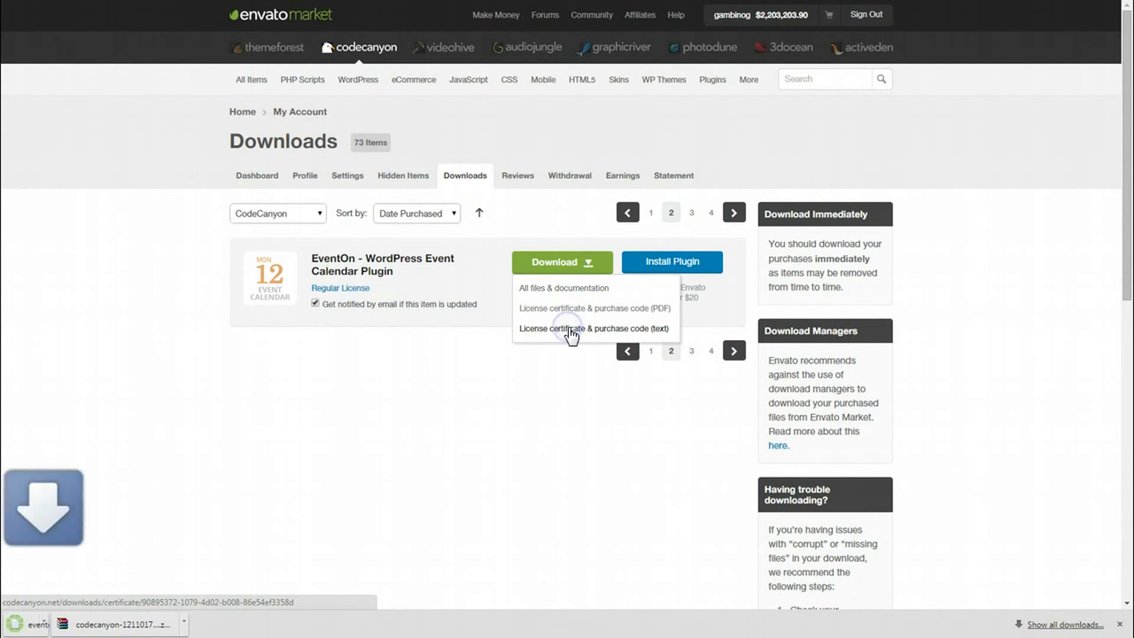
pyautogui.click(584, 328)
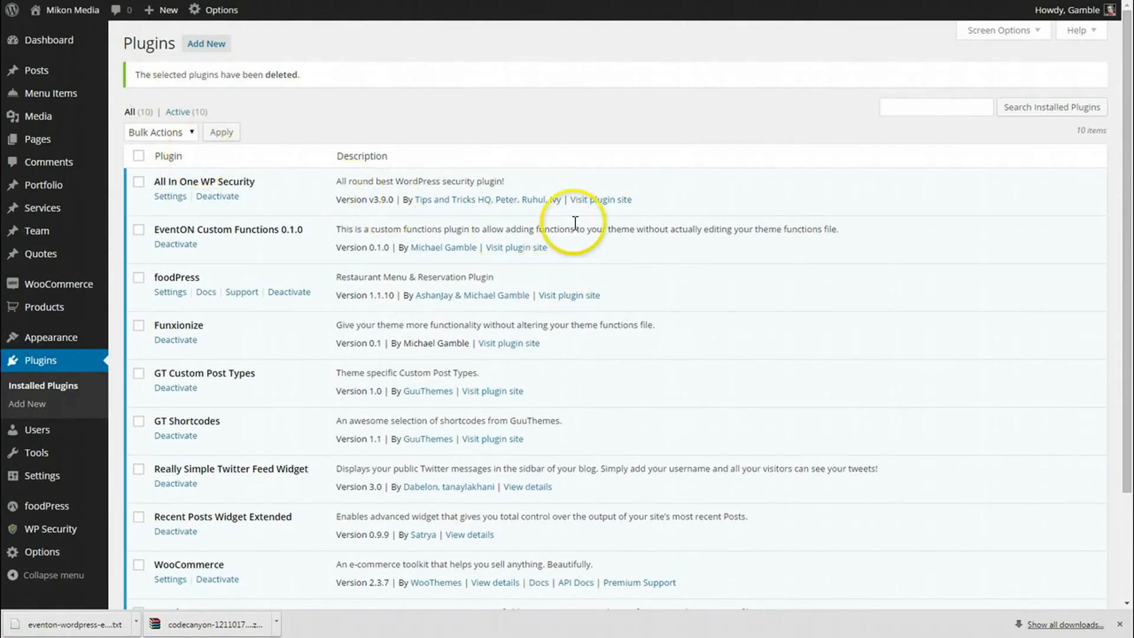
pyautogui.moveTo(425, 136)
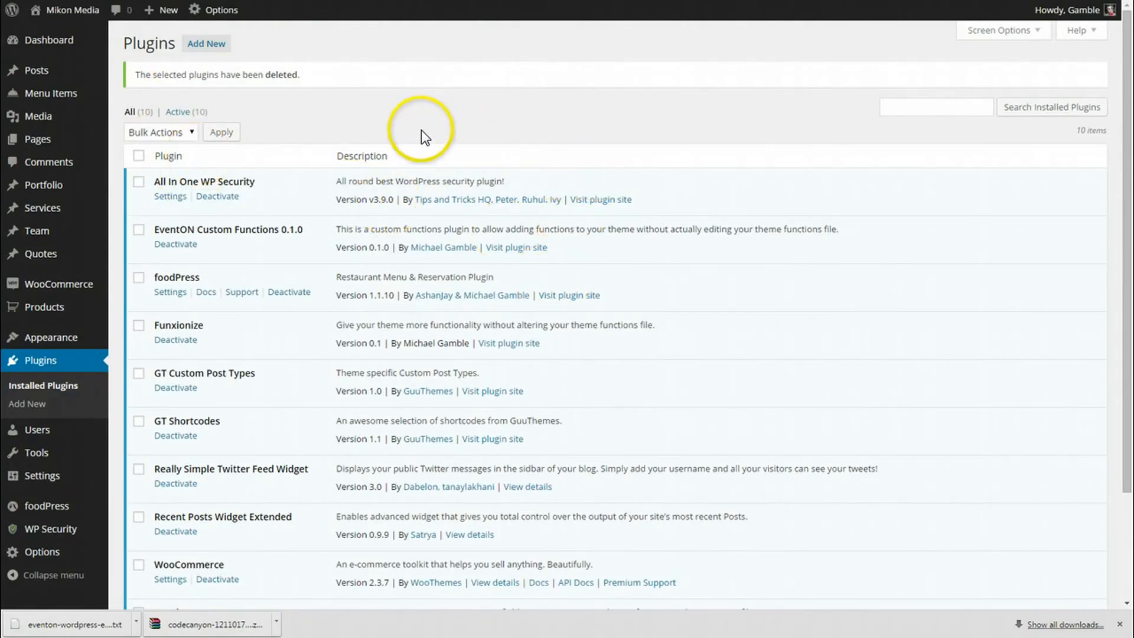
pyautogui.moveTo(296, 106)
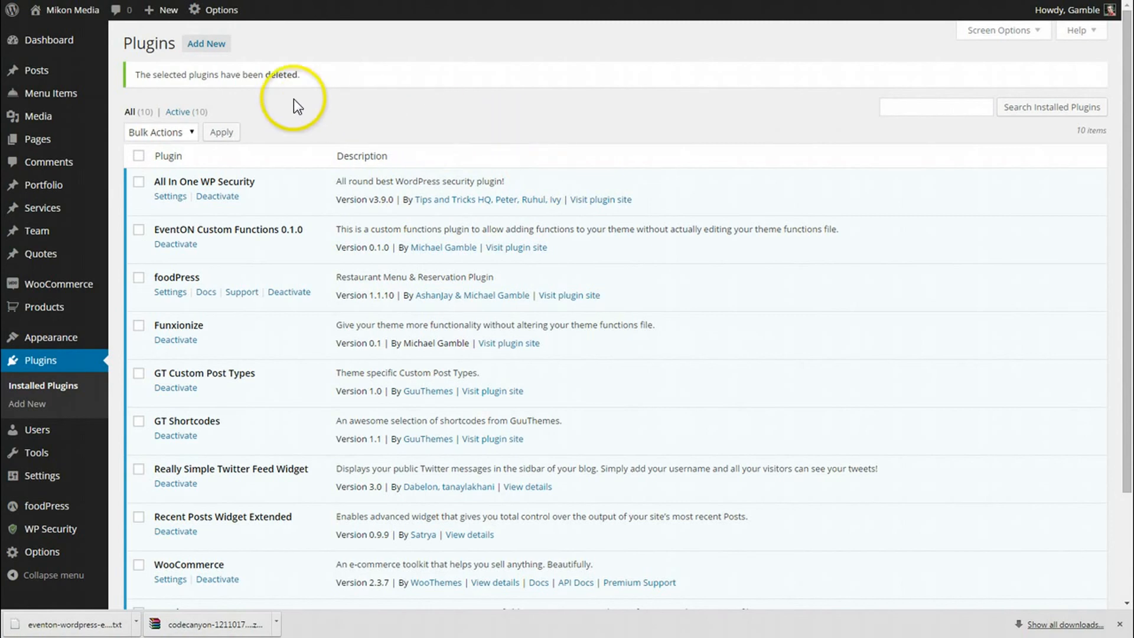
# - Go to Add New plugins and show the Upload Plugin zip form
pyautogui.click(207, 43)
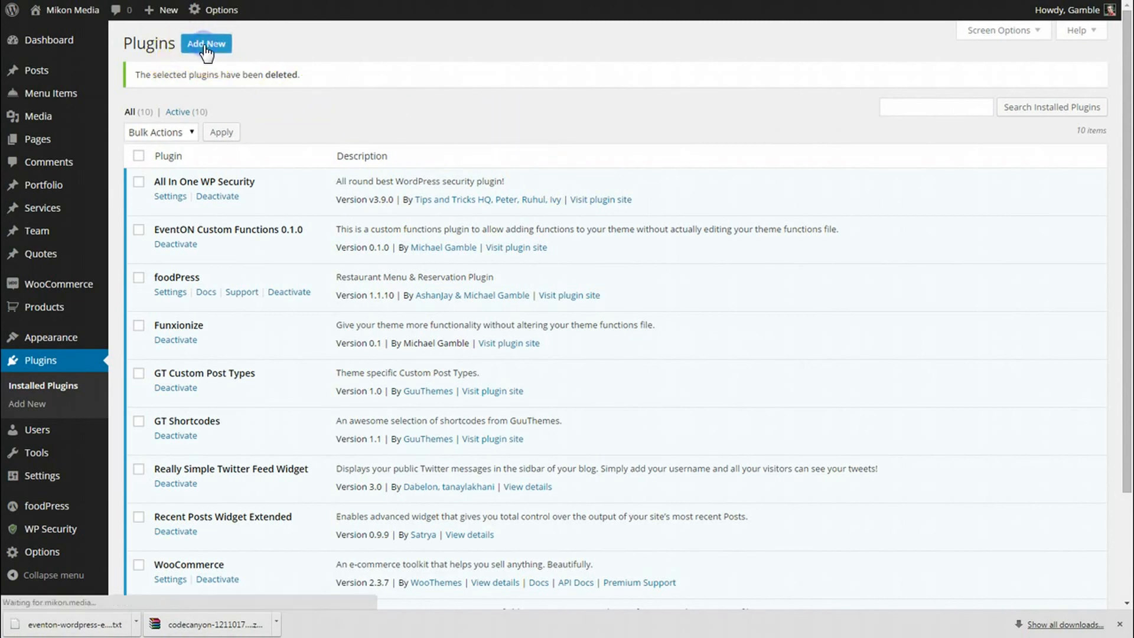
pyautogui.click(206, 43)
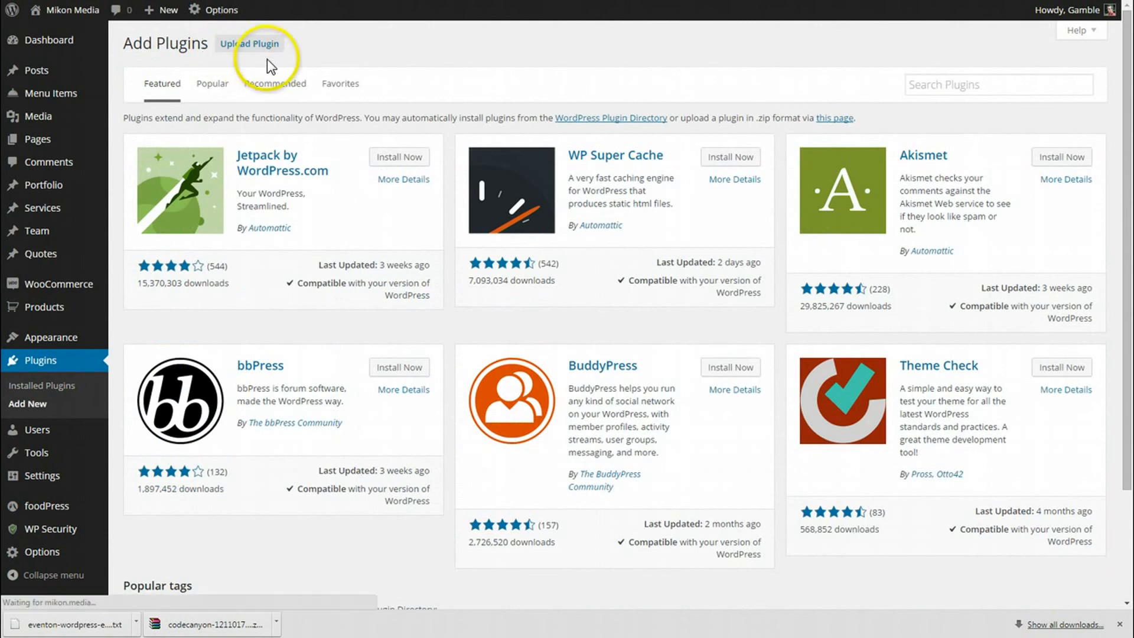
pyautogui.click(250, 43)
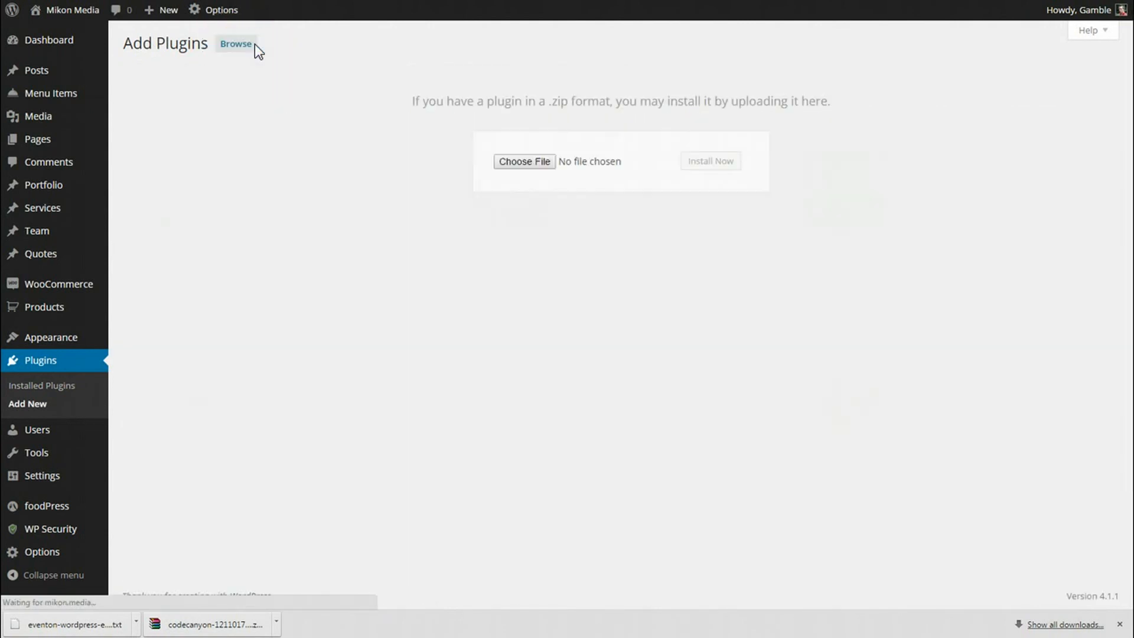
pyautogui.moveTo(626, 199)
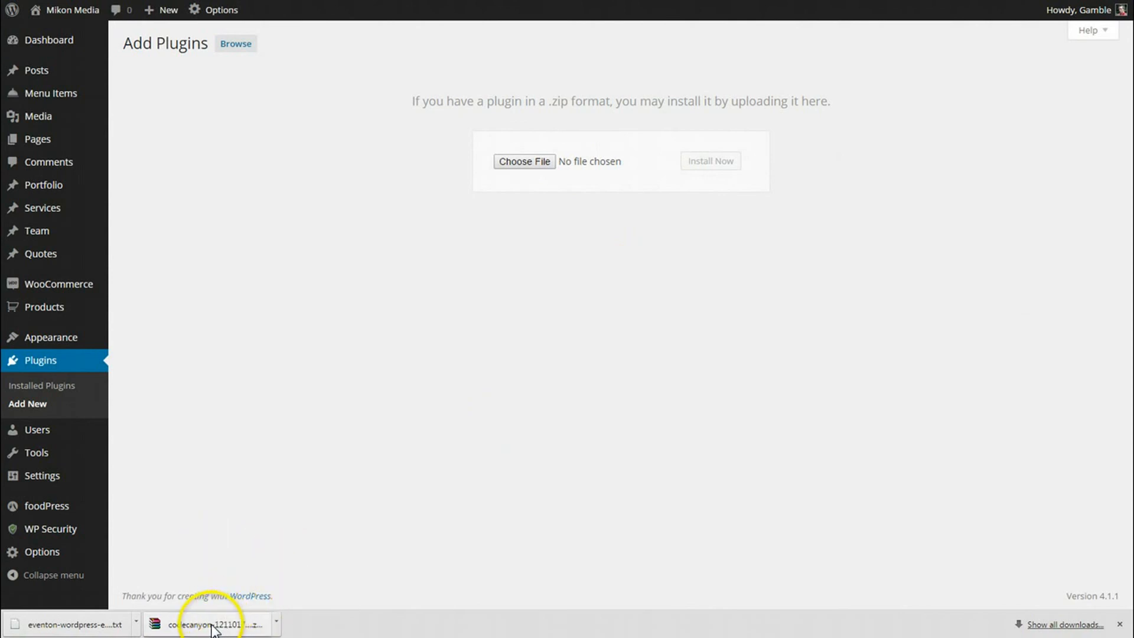
pyautogui.click(209, 624)
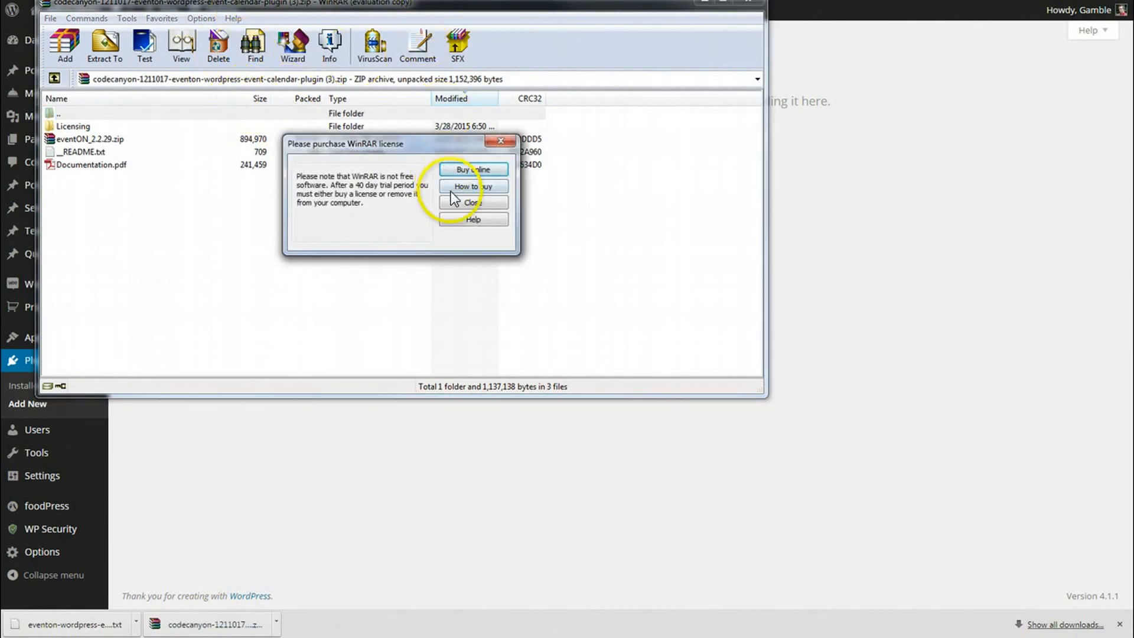
pyautogui.click(471, 202)
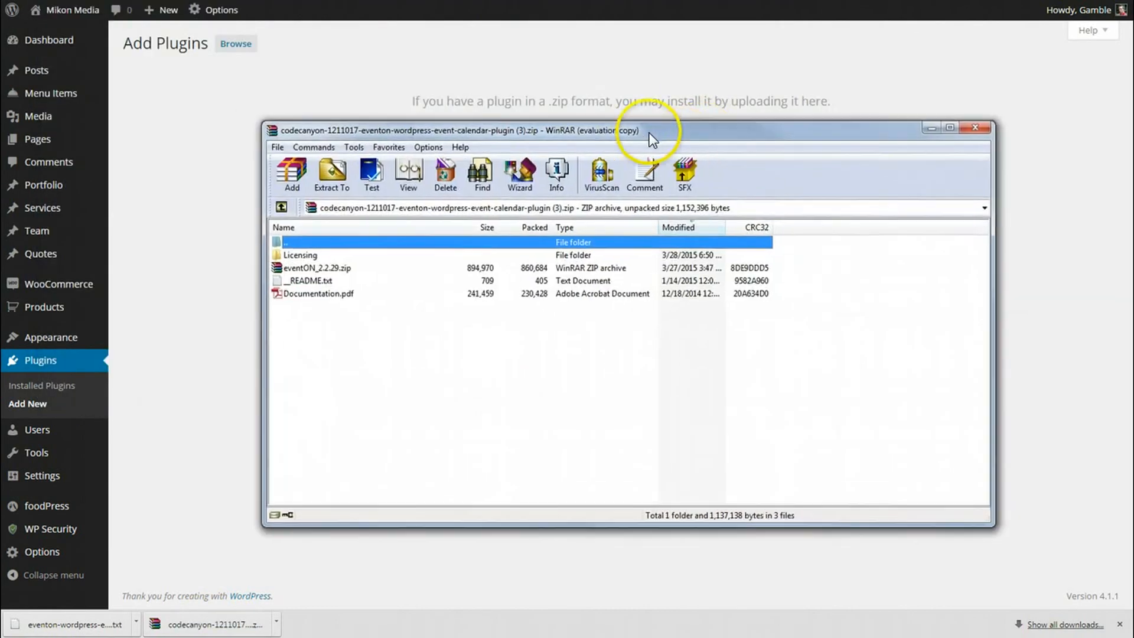
pyautogui.click(318, 267)
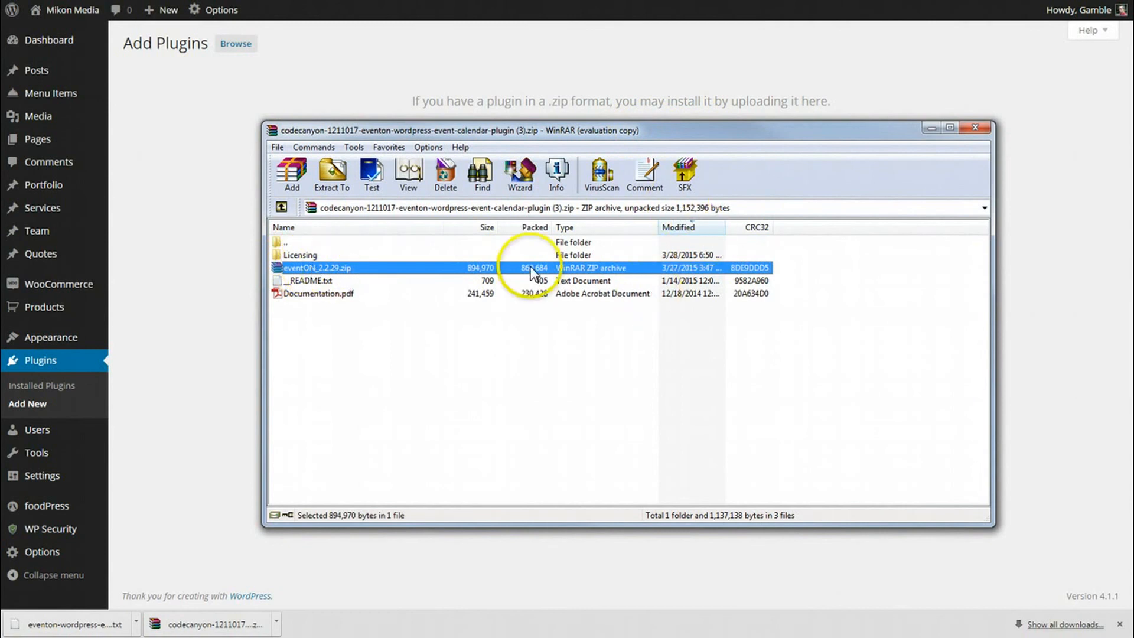
pyautogui.moveTo(350, 274)
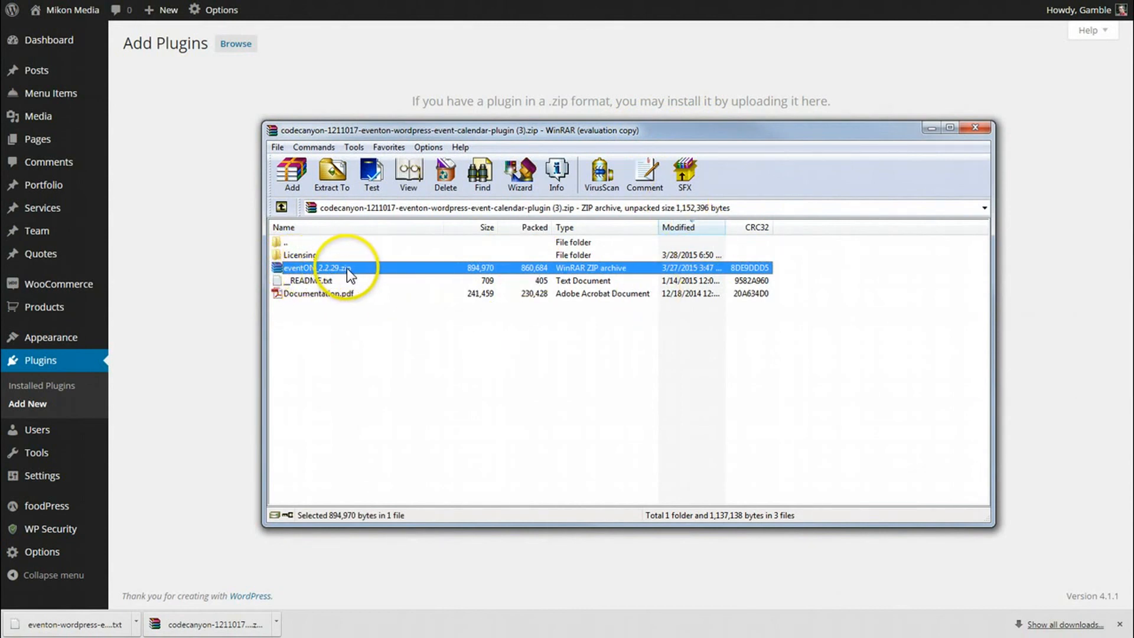
pyautogui.moveTo(378, 281)
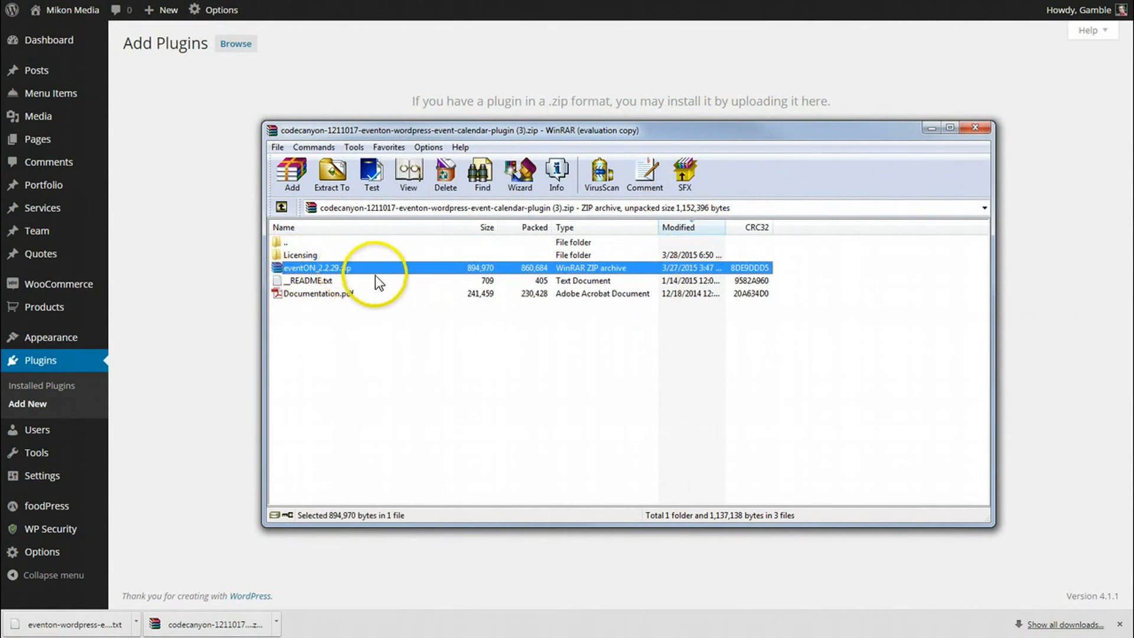
pyautogui.moveTo(331, 279)
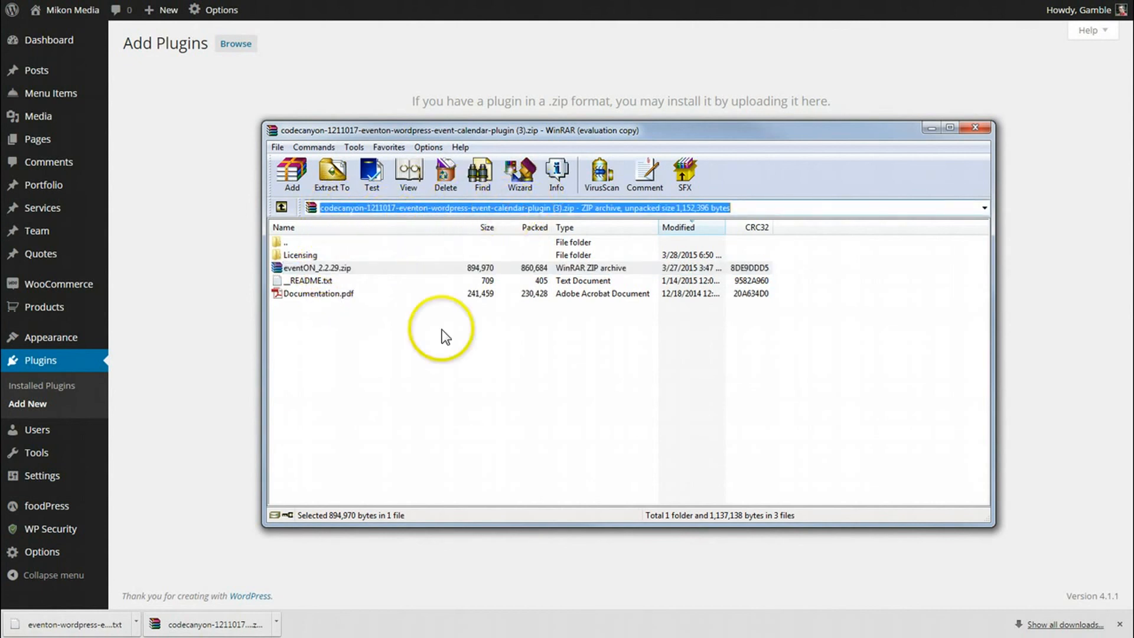
pyautogui.click(314, 267)
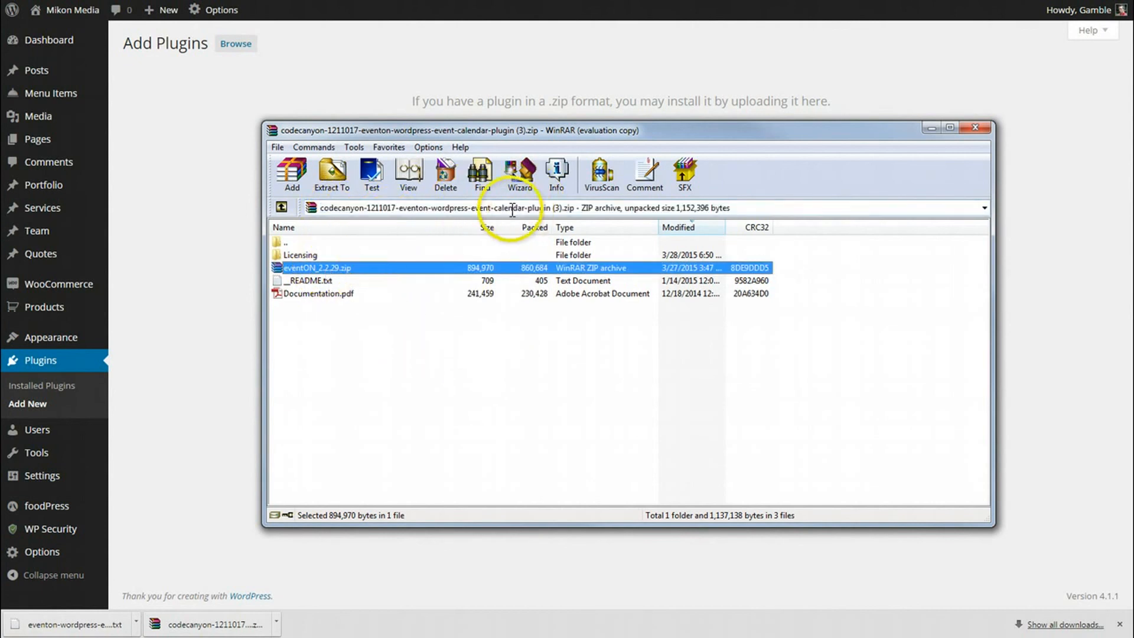
pyautogui.click(975, 128)
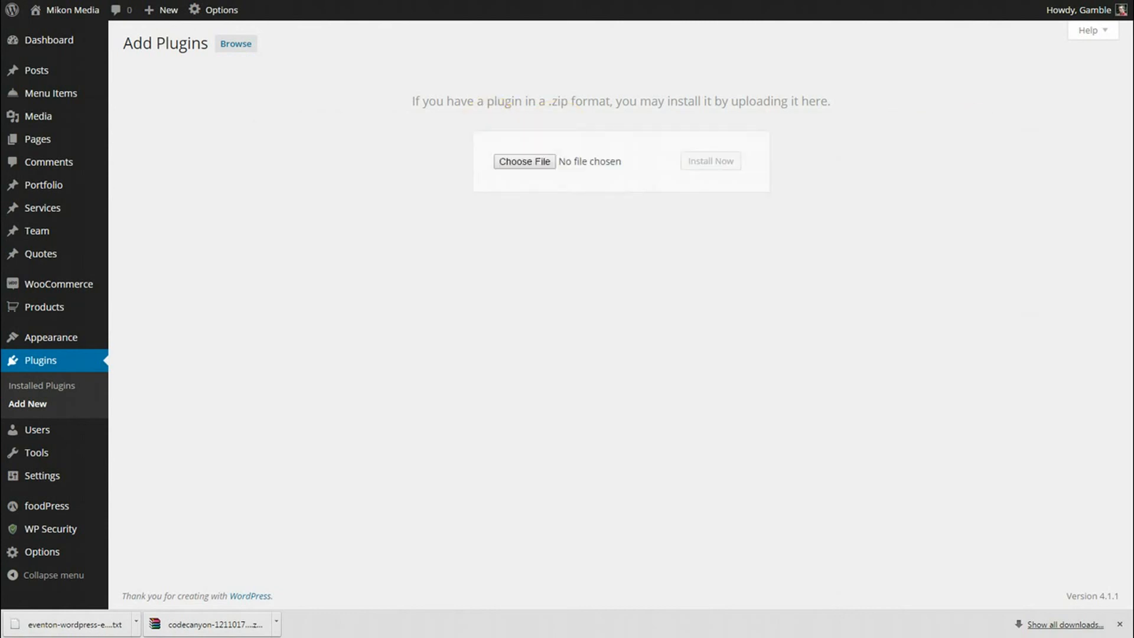
pyautogui.moveTo(438, 163)
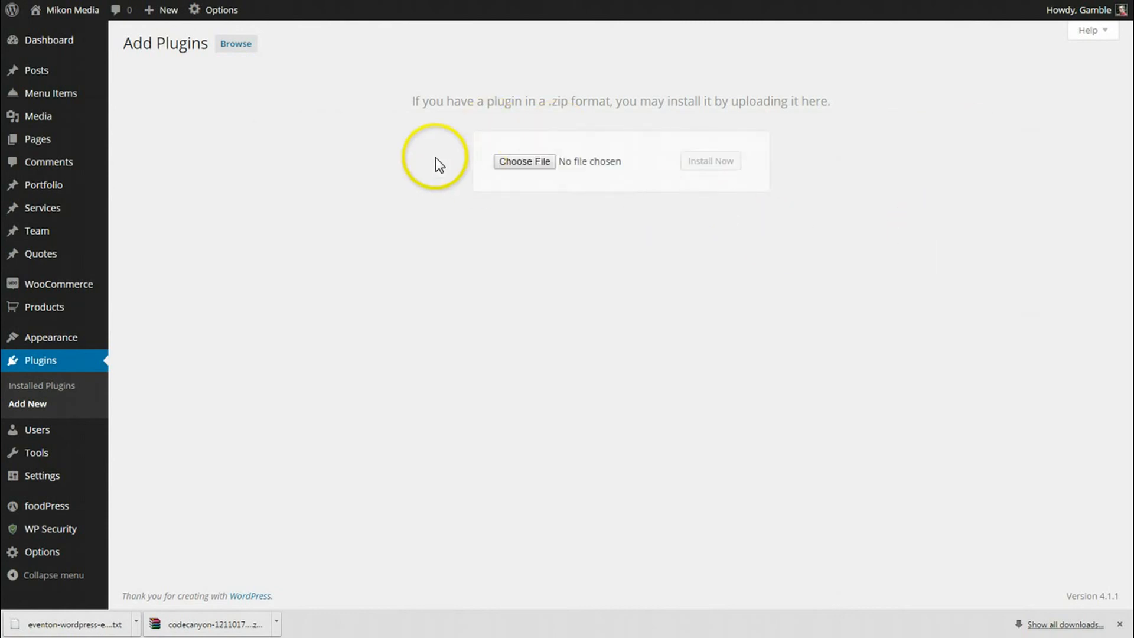
# - Upload eventON_2.2.29.zip from the Desktop and install it
pyautogui.click(525, 161)
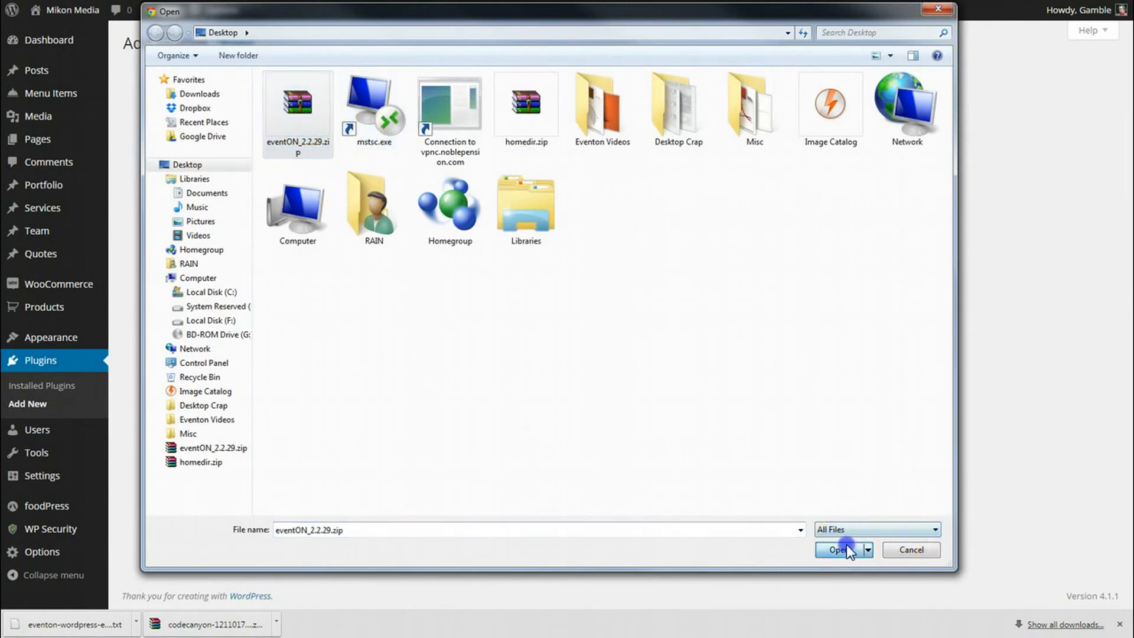
pyautogui.click(838, 550)
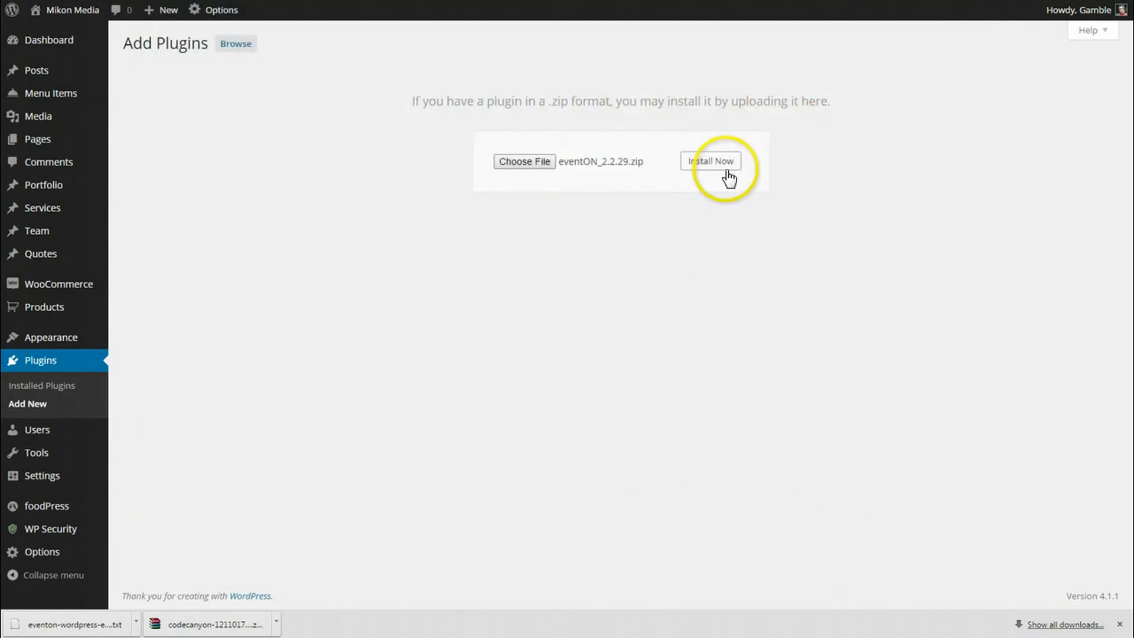
pyautogui.click(710, 161)
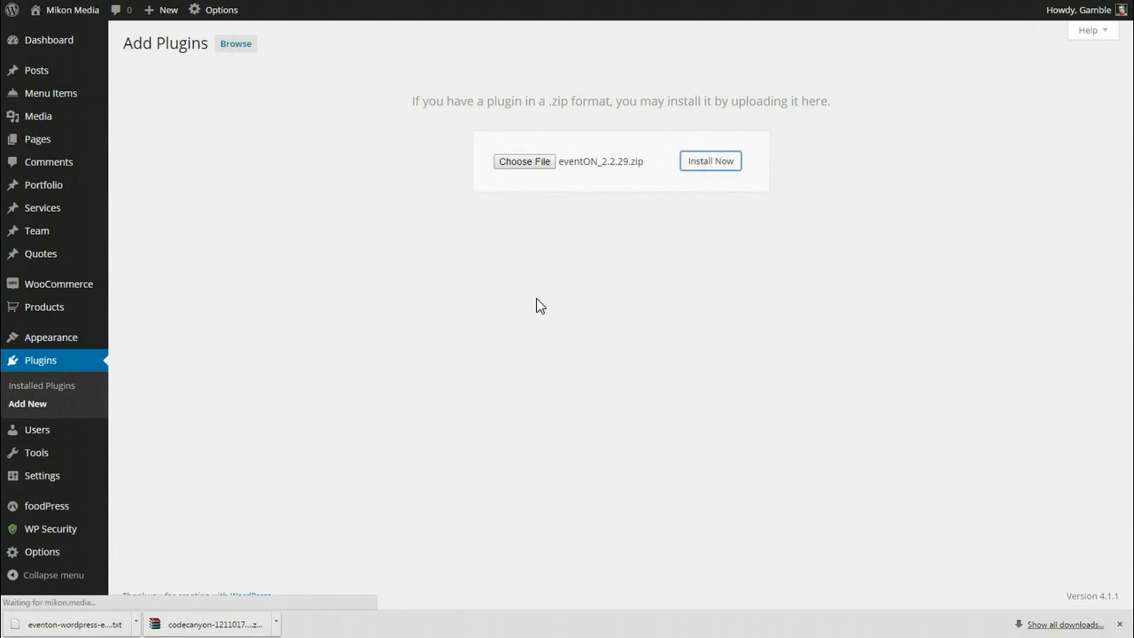
pyautogui.click(709, 161)
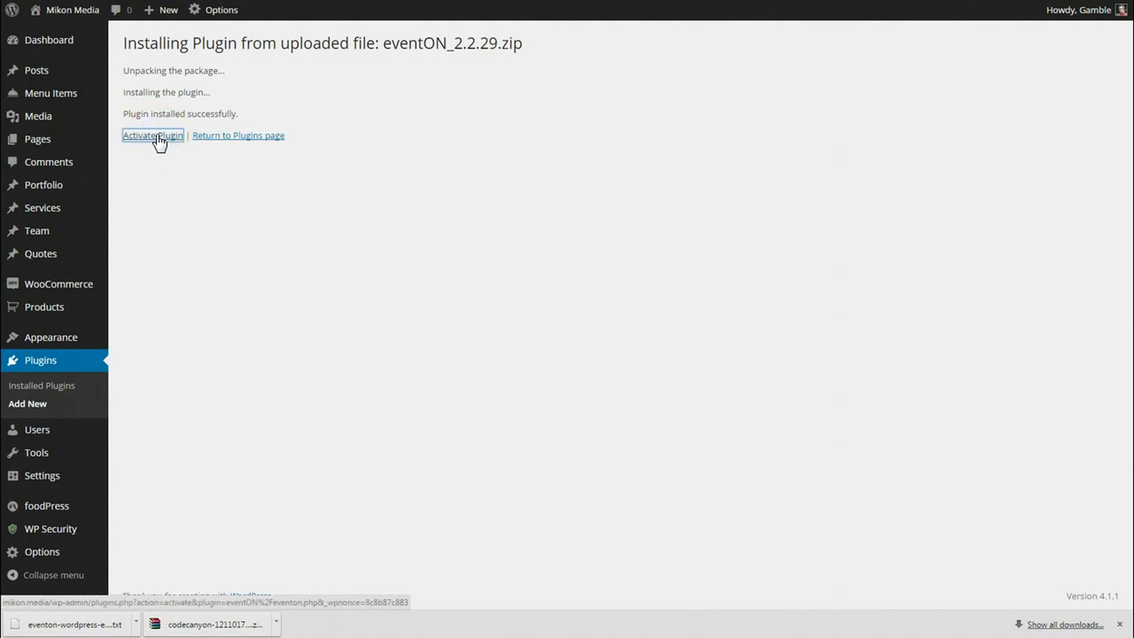
# - Activate the EventON plugin to reach its 2.2.29 welcome page
pyautogui.click(152, 136)
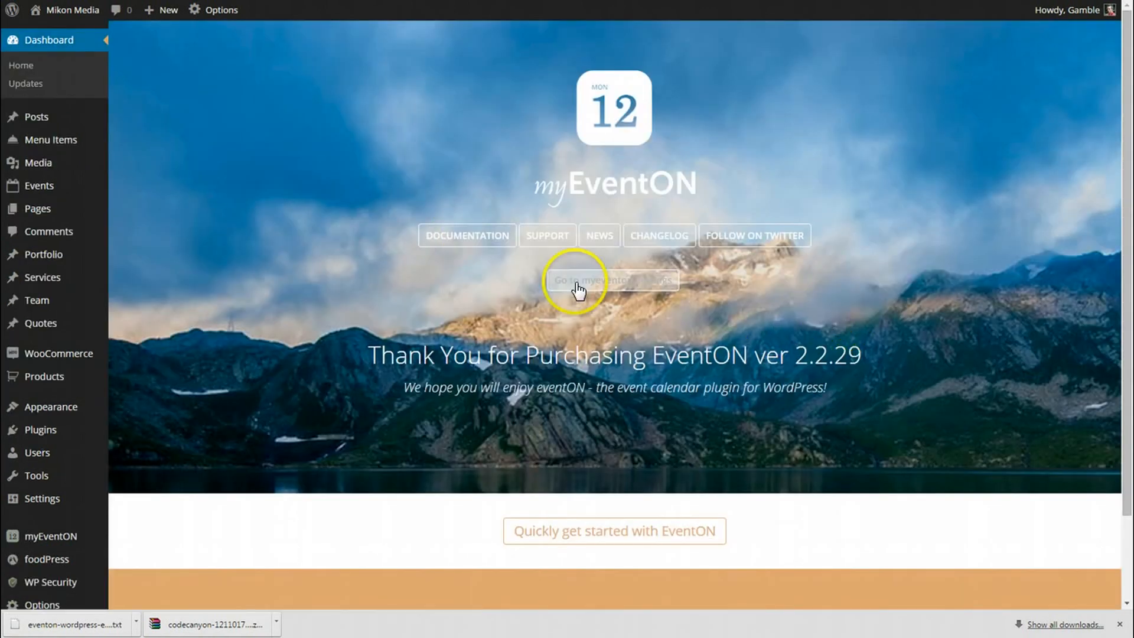
pyautogui.moveTo(351, 283)
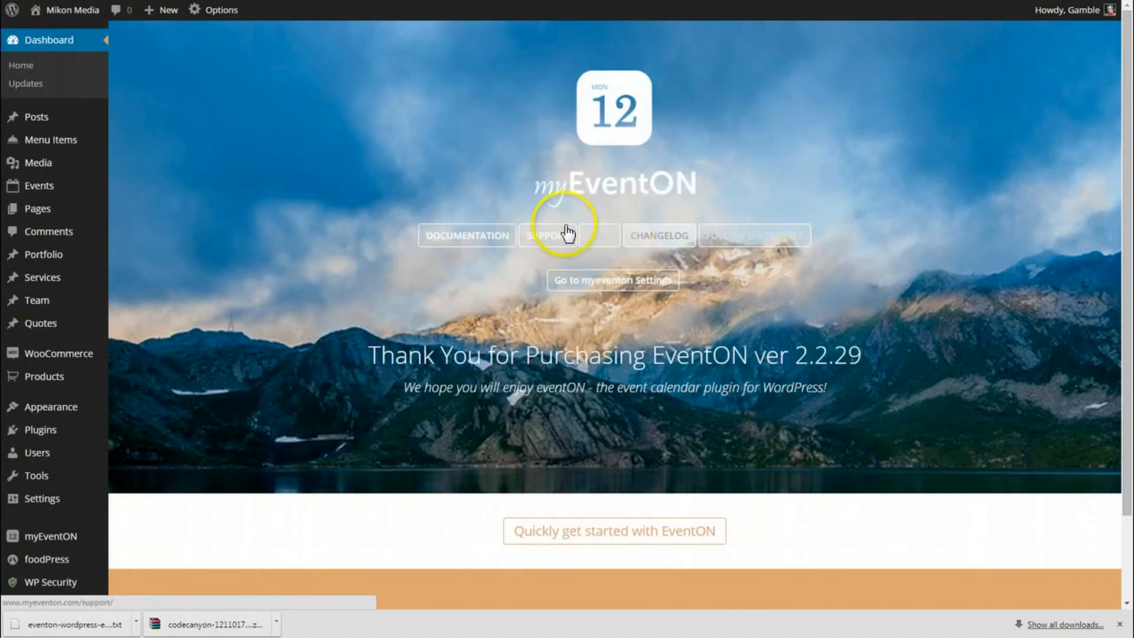
pyautogui.moveTo(651, 237)
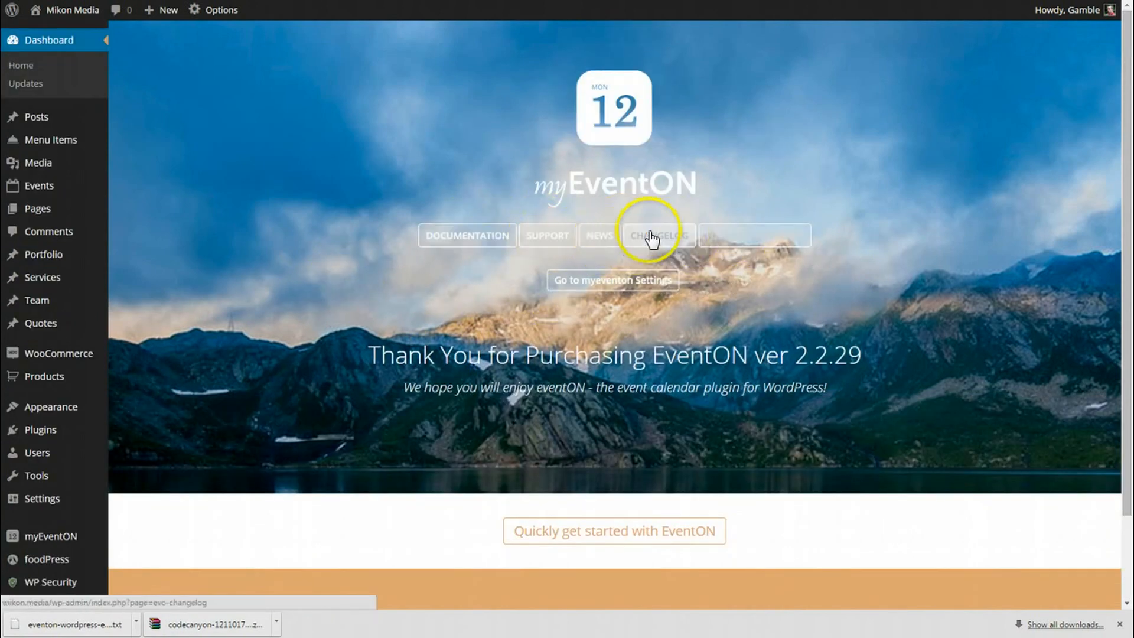
pyautogui.moveTo(766, 242)
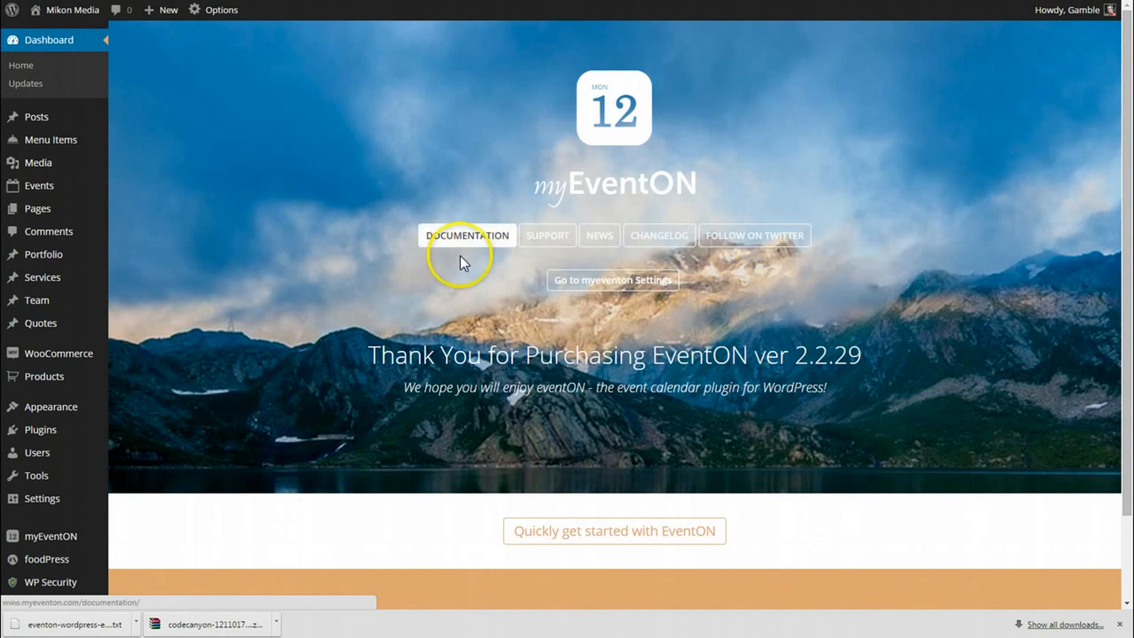
pyautogui.moveTo(483, 254)
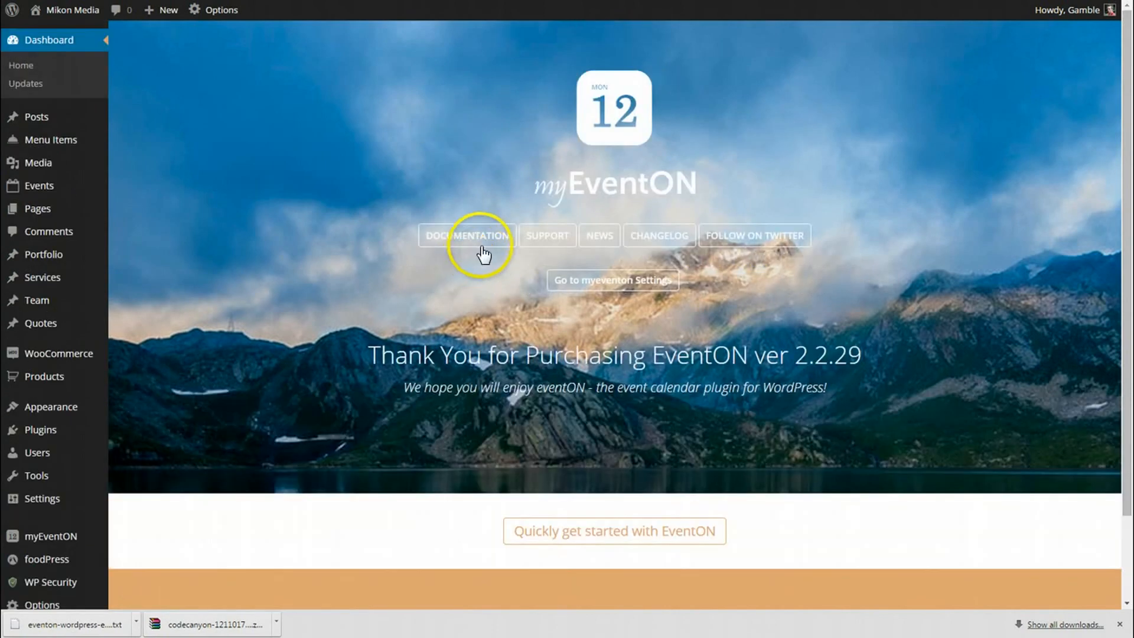
pyautogui.click(467, 235)
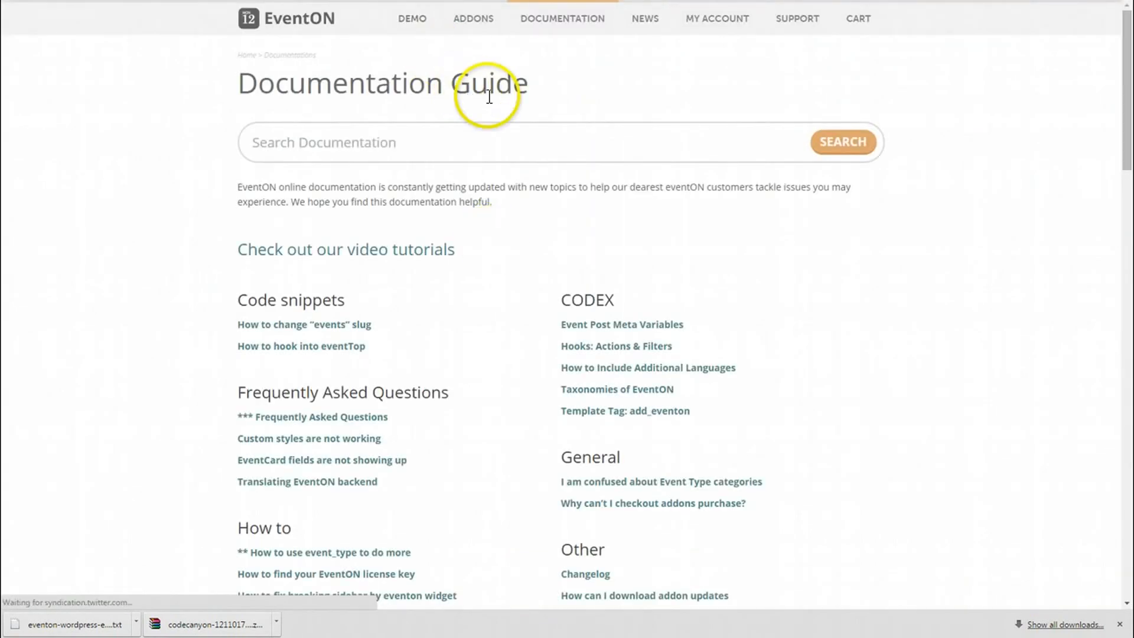
pyautogui.scroll(-3)
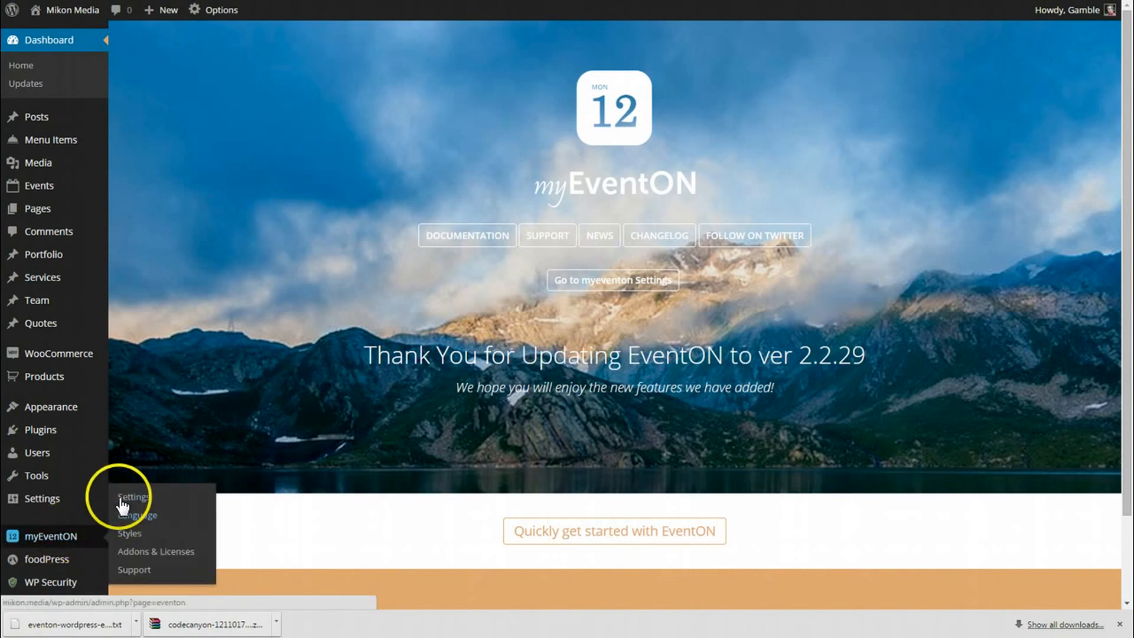
# - Open myEventON Settings > Addons & Licenses and start EventON license activation, focusing the key field
pyautogui.click(133, 497)
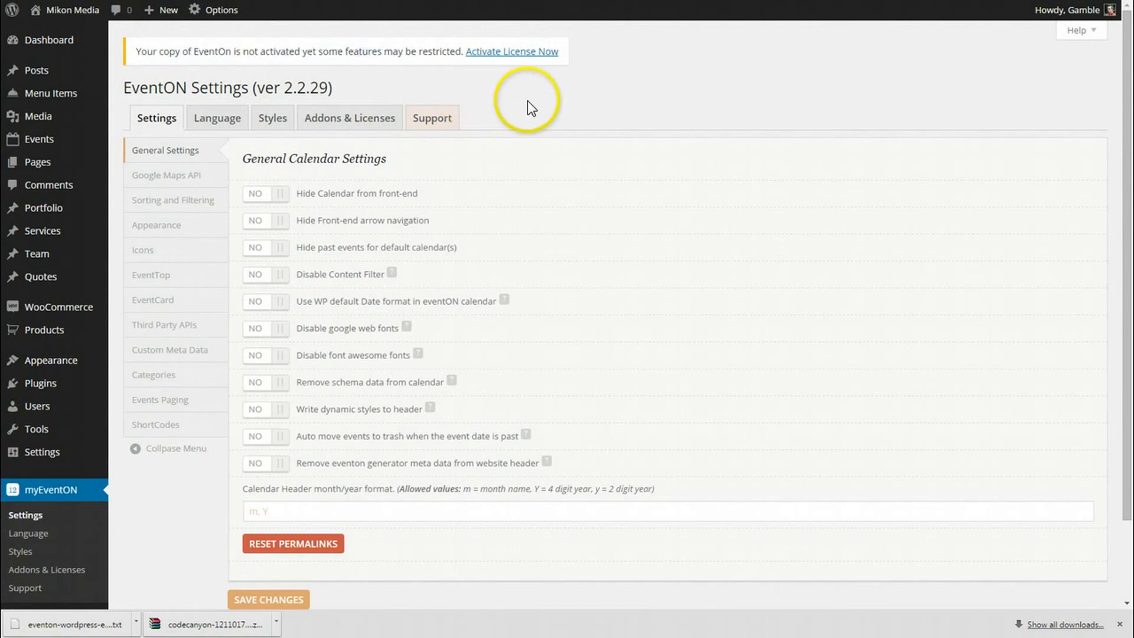
pyautogui.moveTo(513, 51)
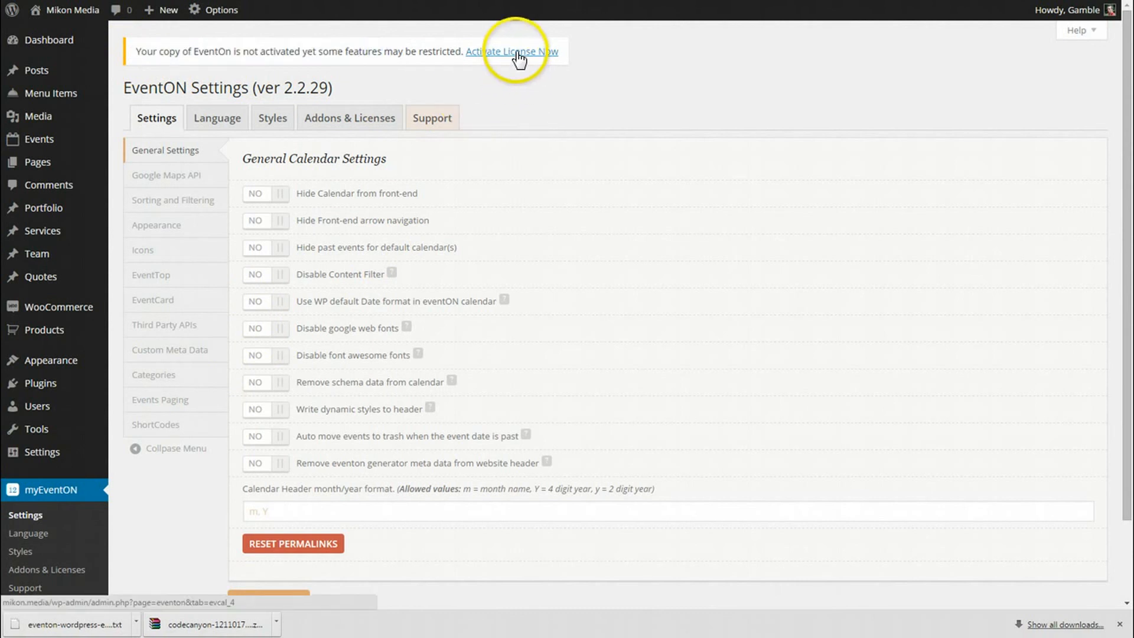
pyautogui.click(349, 118)
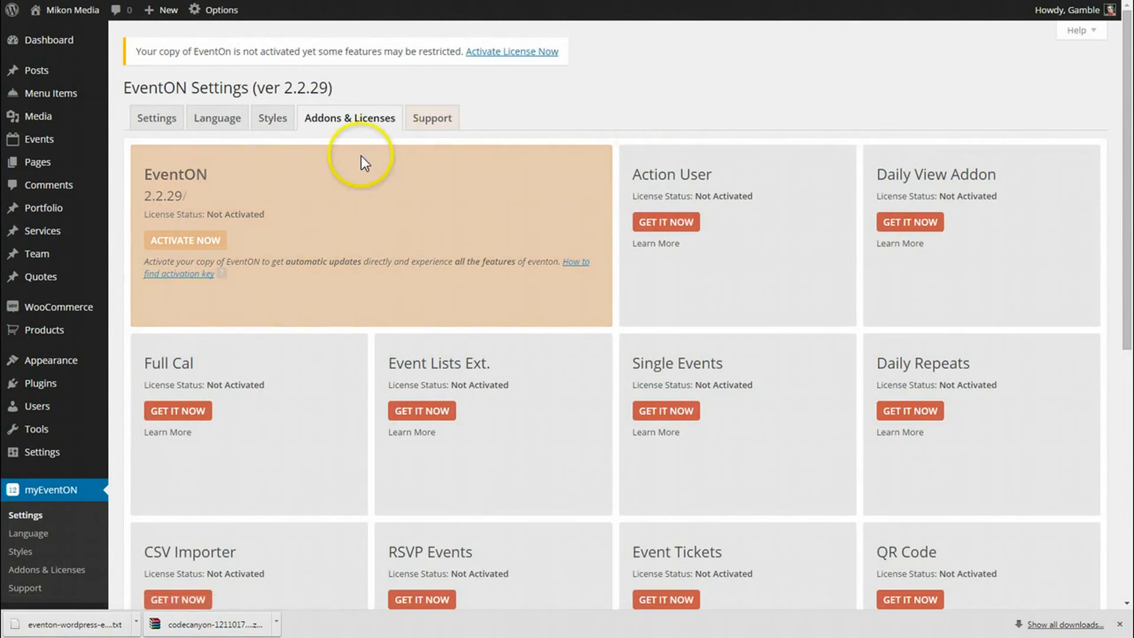
pyautogui.click(184, 239)
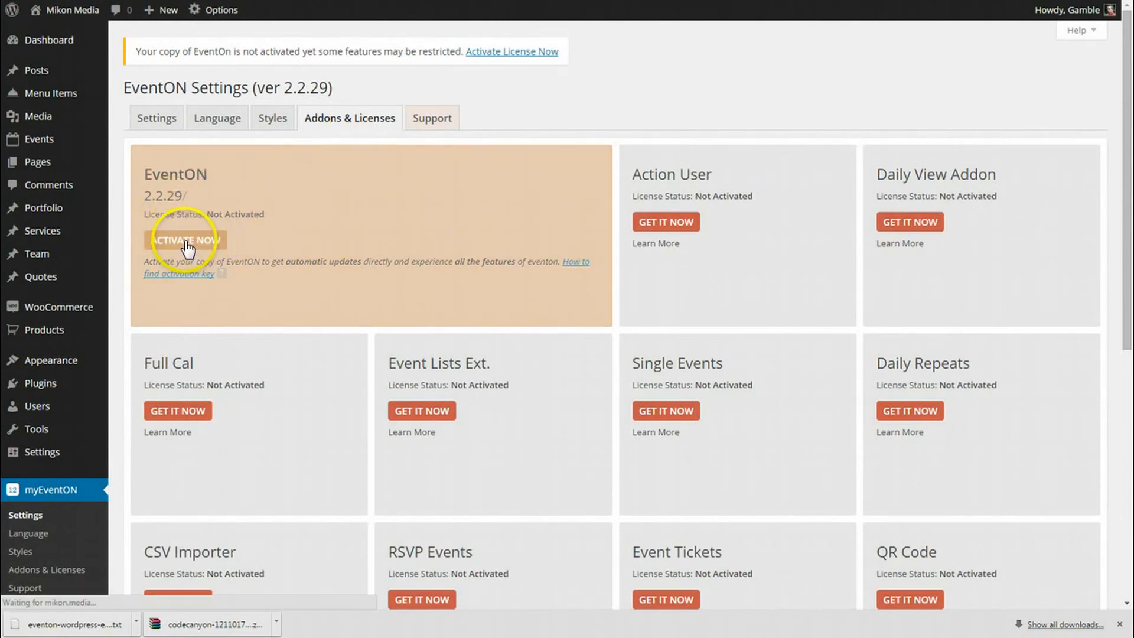
pyautogui.click(186, 239)
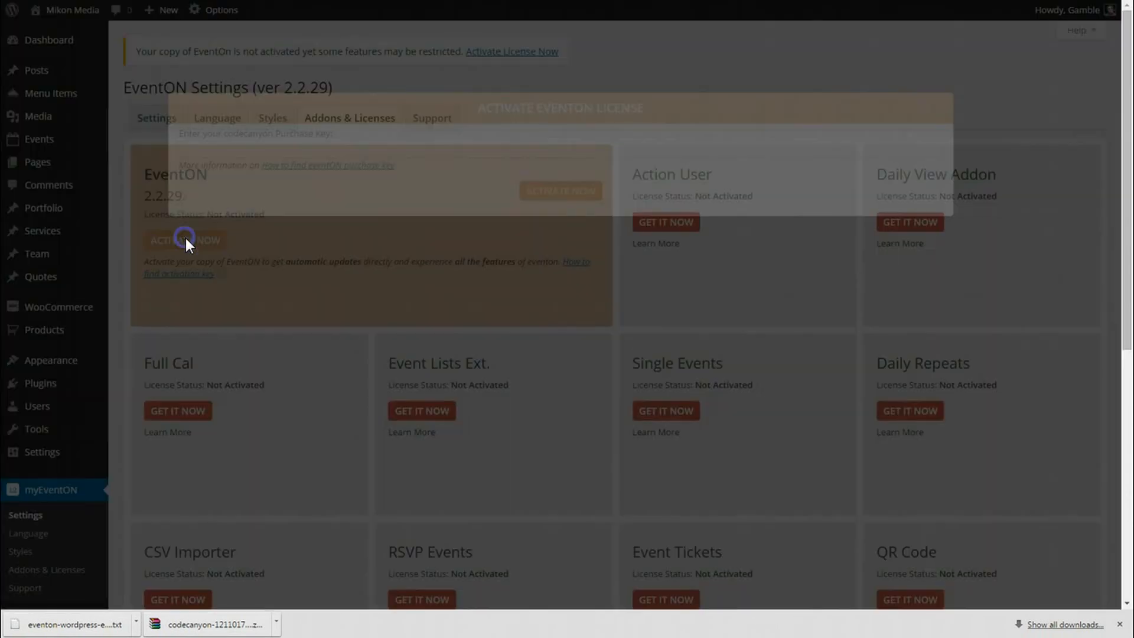
pyautogui.click(184, 239)
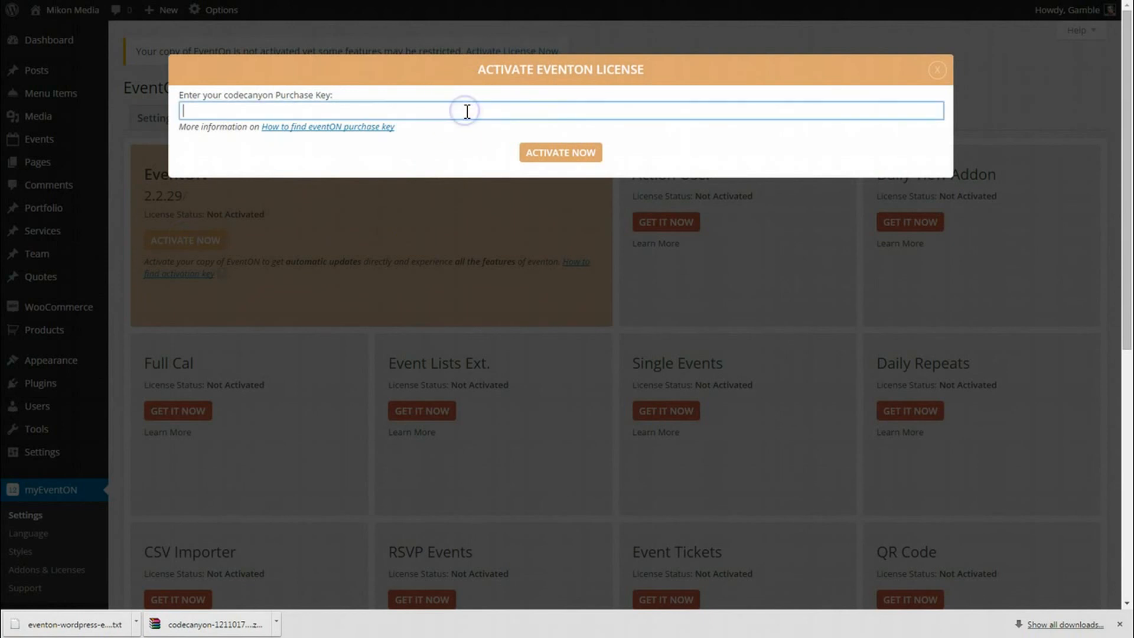
pyautogui.moveTo(575, 155)
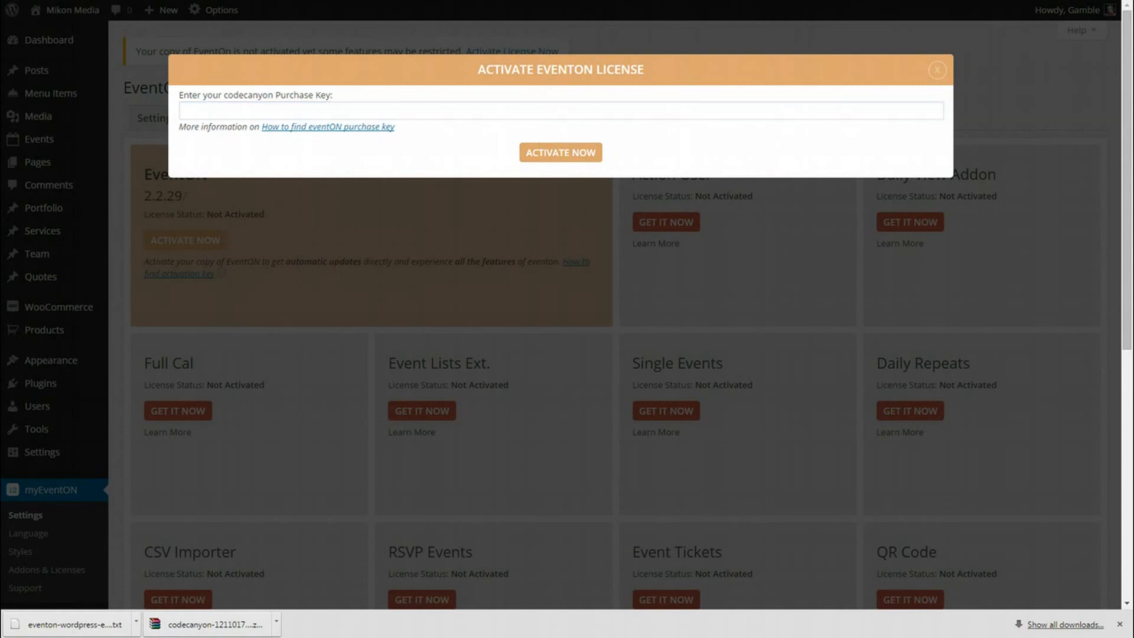
pyautogui.moveTo(388, 264)
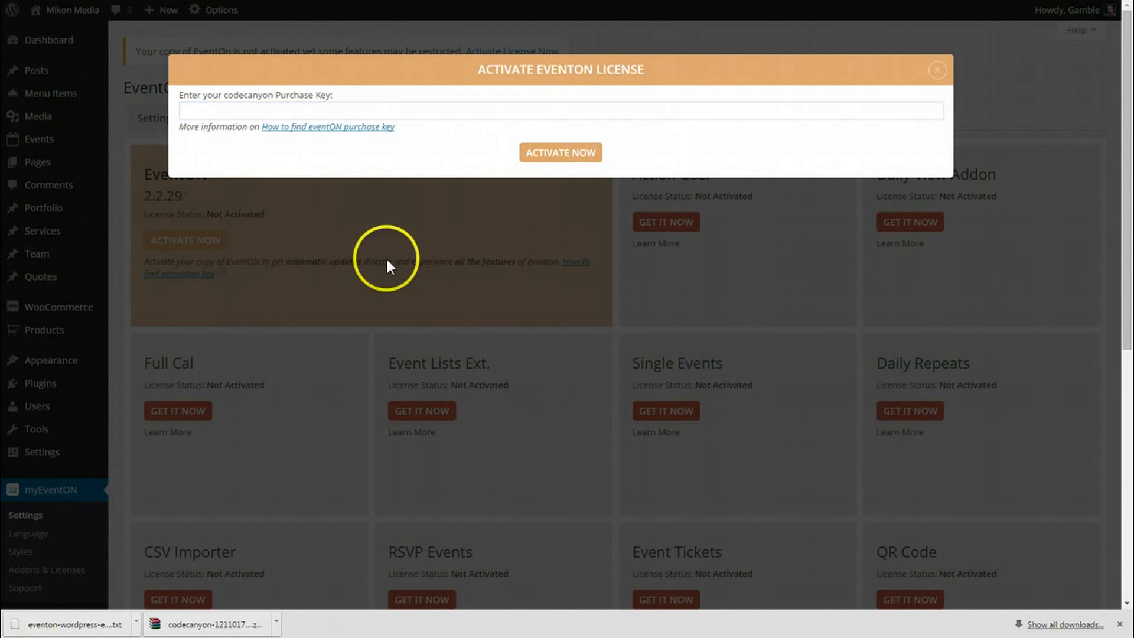
# - Select the Item Purchase Code in the license certificate, then close Notepad without saving
pyautogui.click(66, 624)
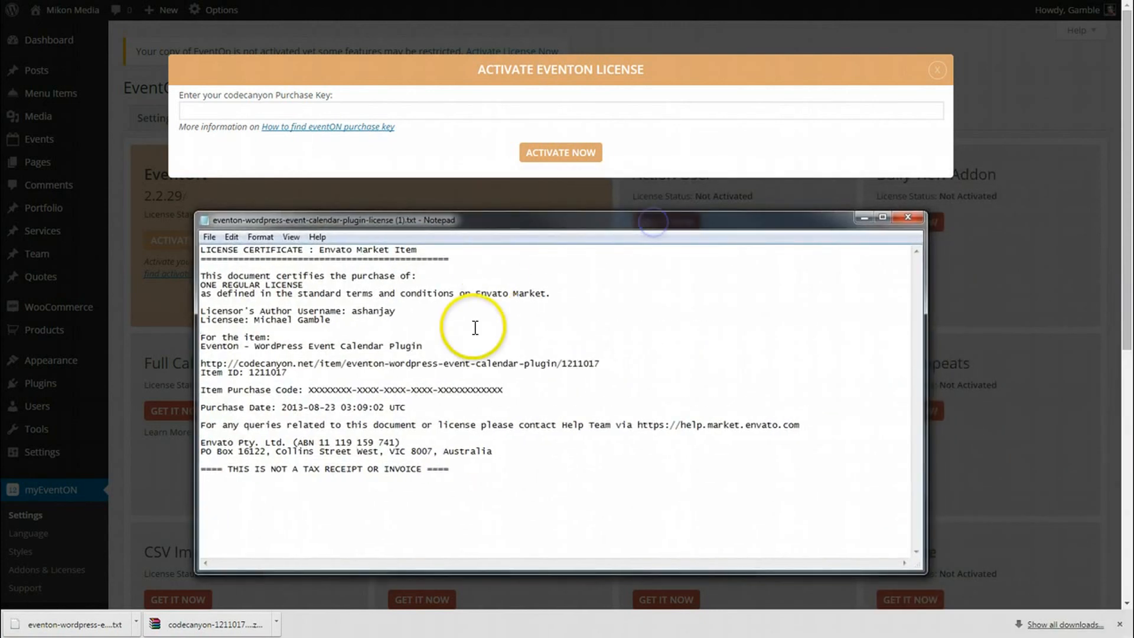
pyautogui.moveTo(506, 356)
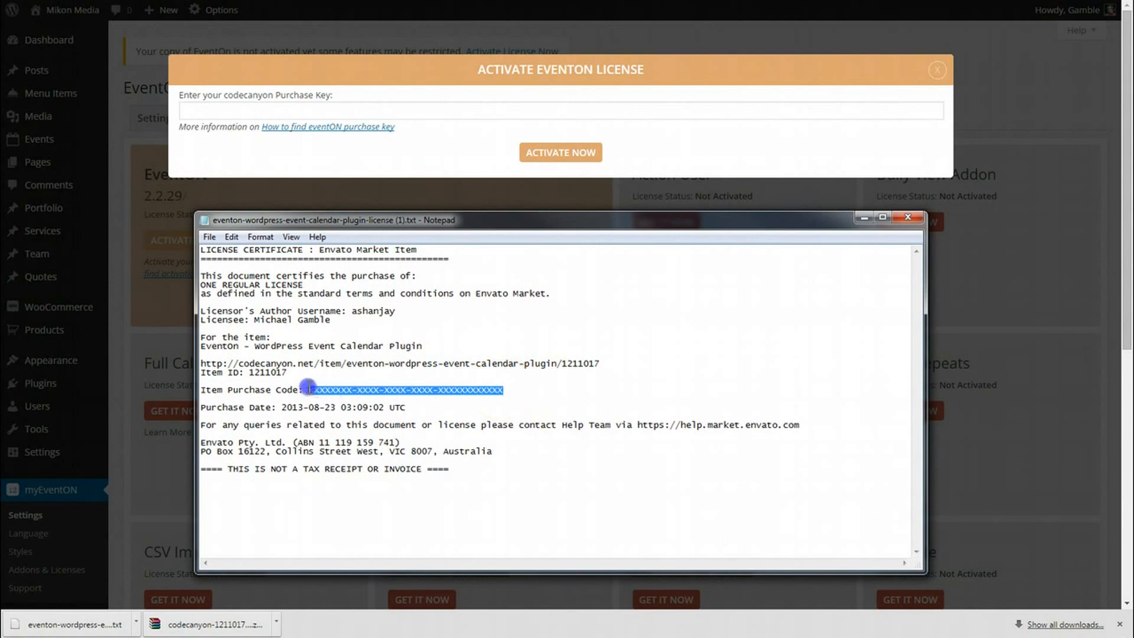
pyautogui.moveTo(512, 392)
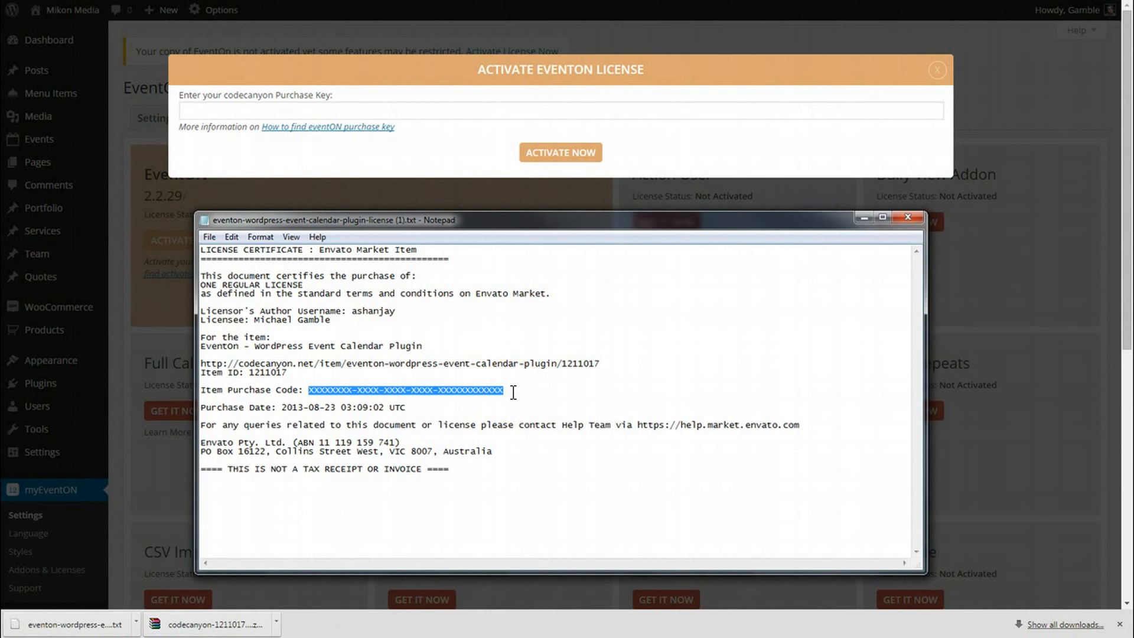
pyautogui.click(518, 402)
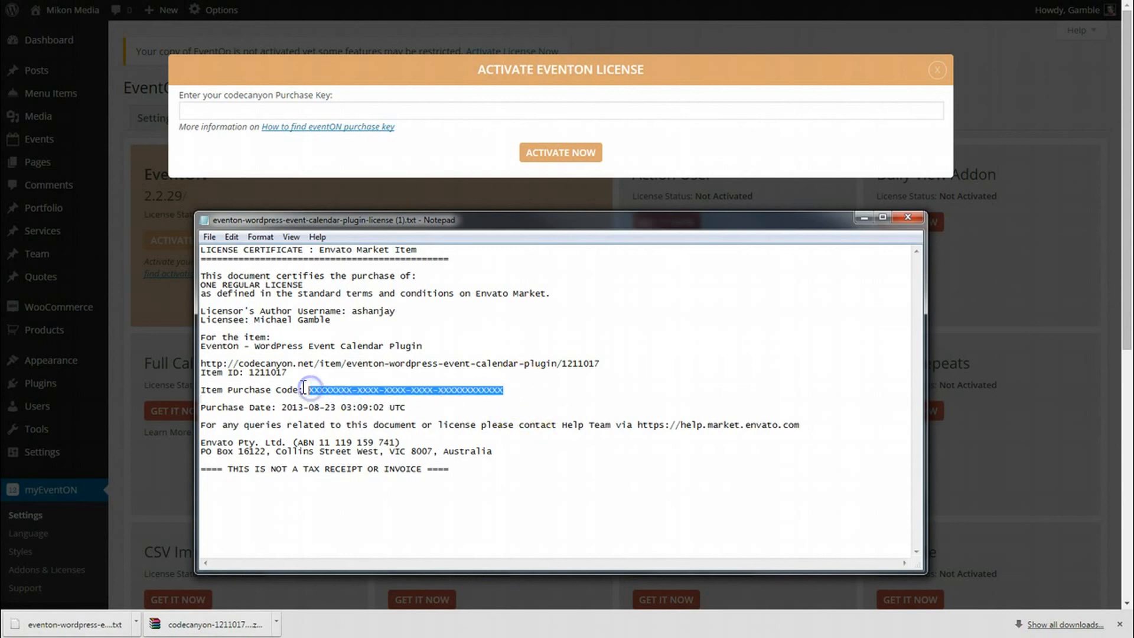
pyautogui.click(910, 216)
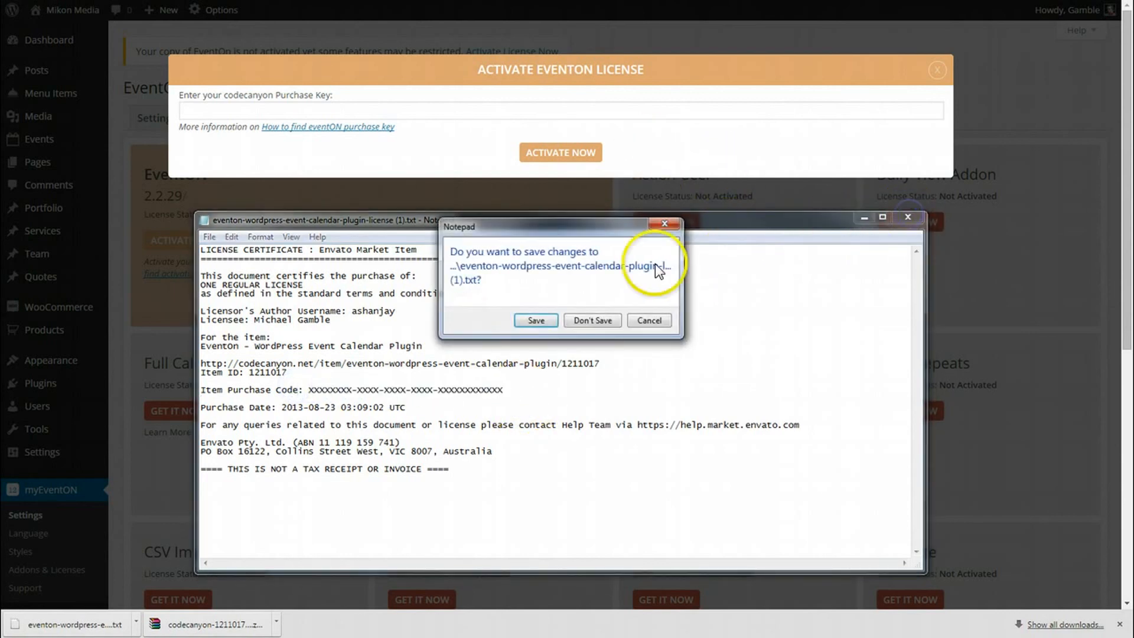
pyautogui.click(592, 320)
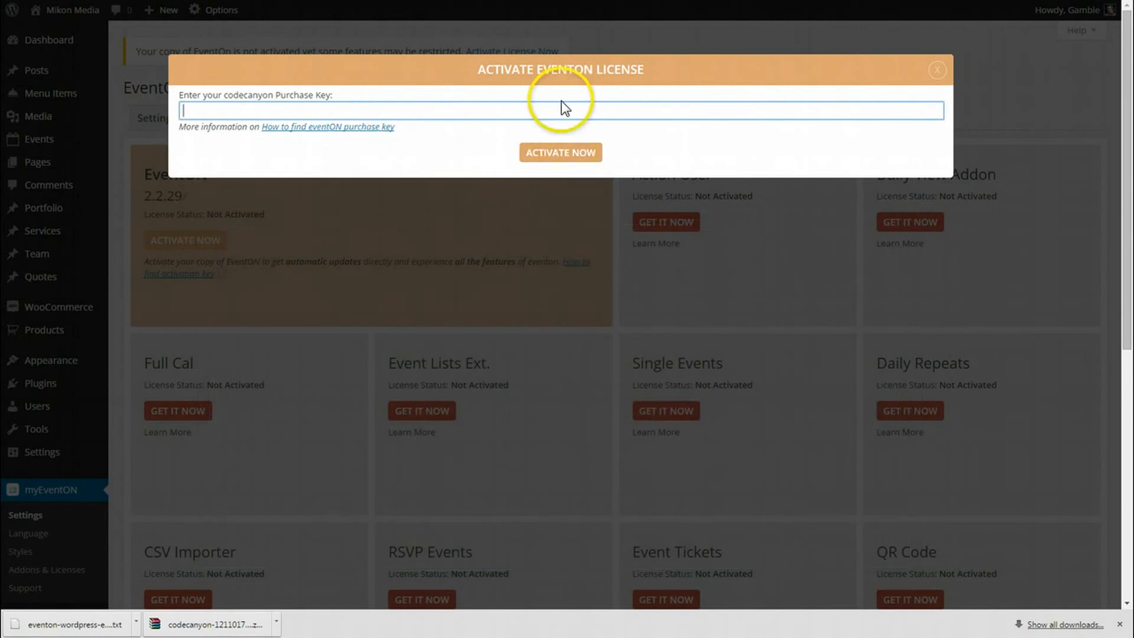
# - Submit the EventON activation form, getting the 'License key can not be blank' error
pyautogui.click(561, 152)
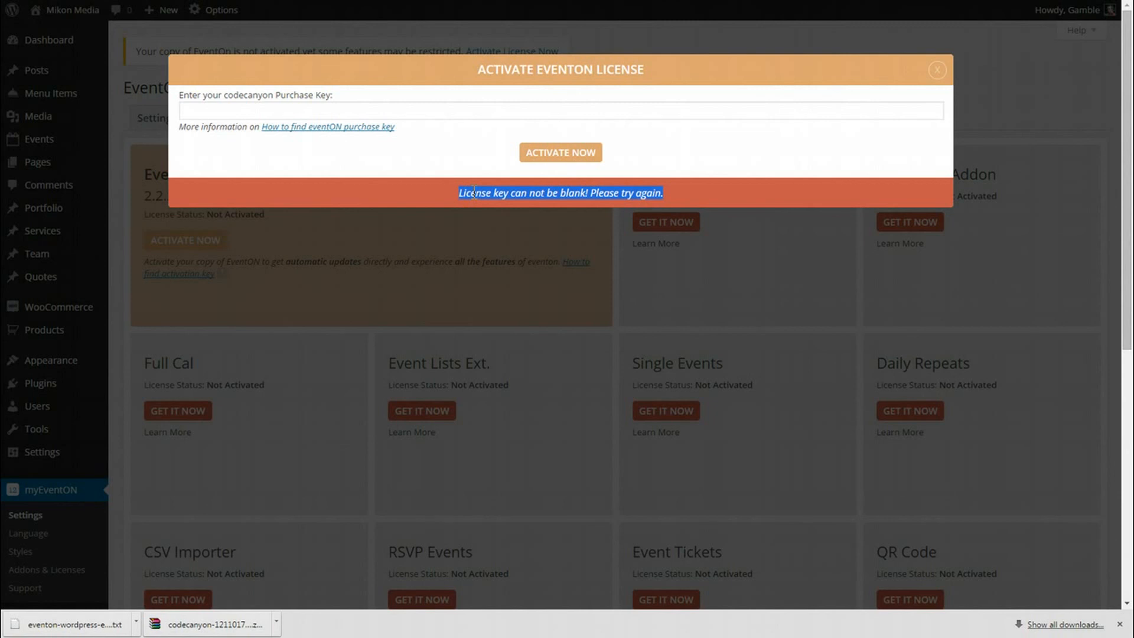
pyautogui.moveTo(583, 209)
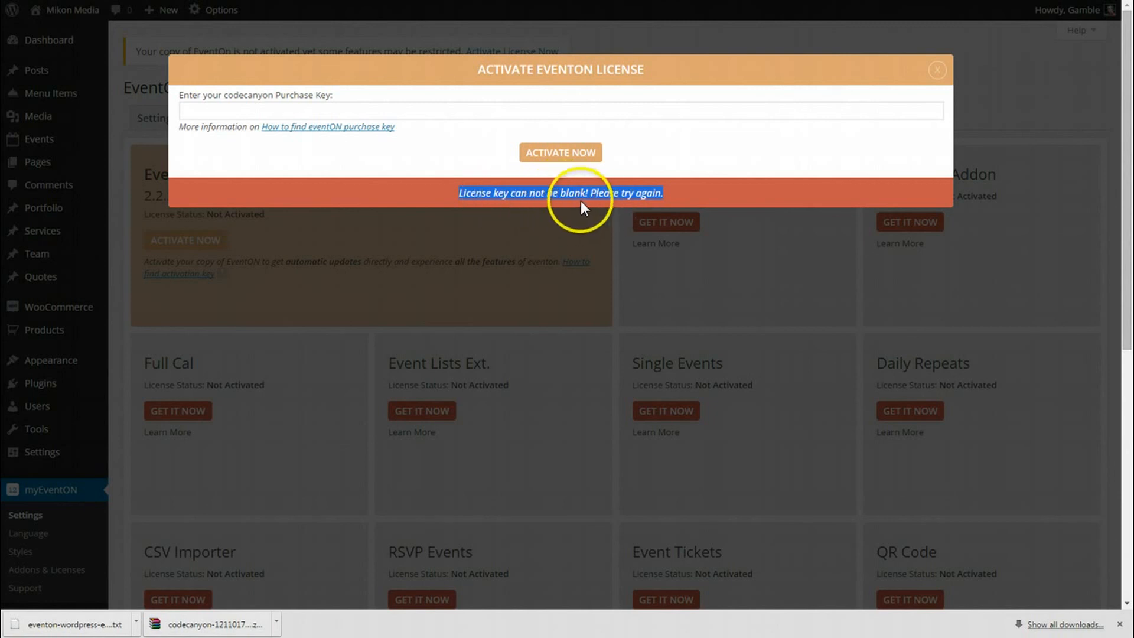
pyautogui.moveTo(615, 156)
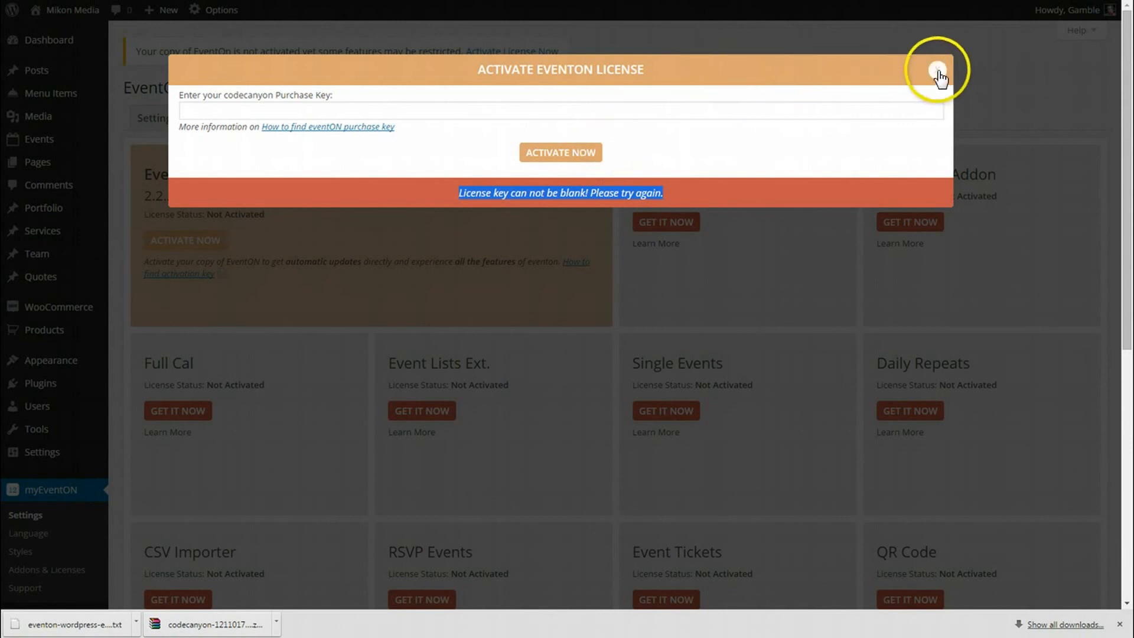
# - Close the Activate EventON License popup, returning to Addons & Licenses
pyautogui.click(937, 74)
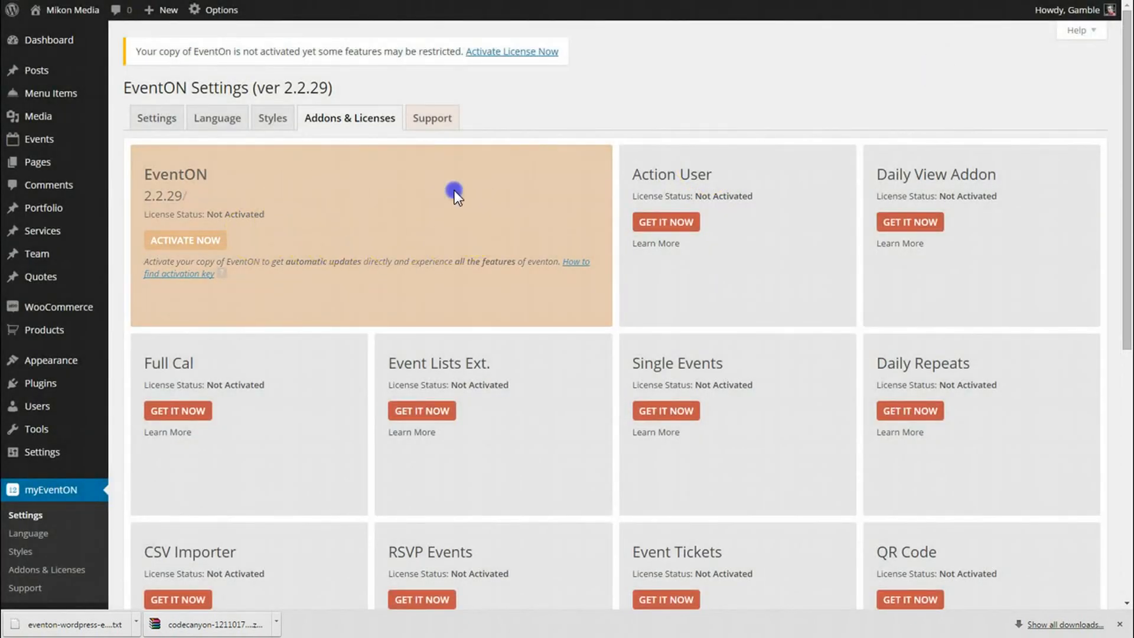
pyautogui.moveTo(281, 244)
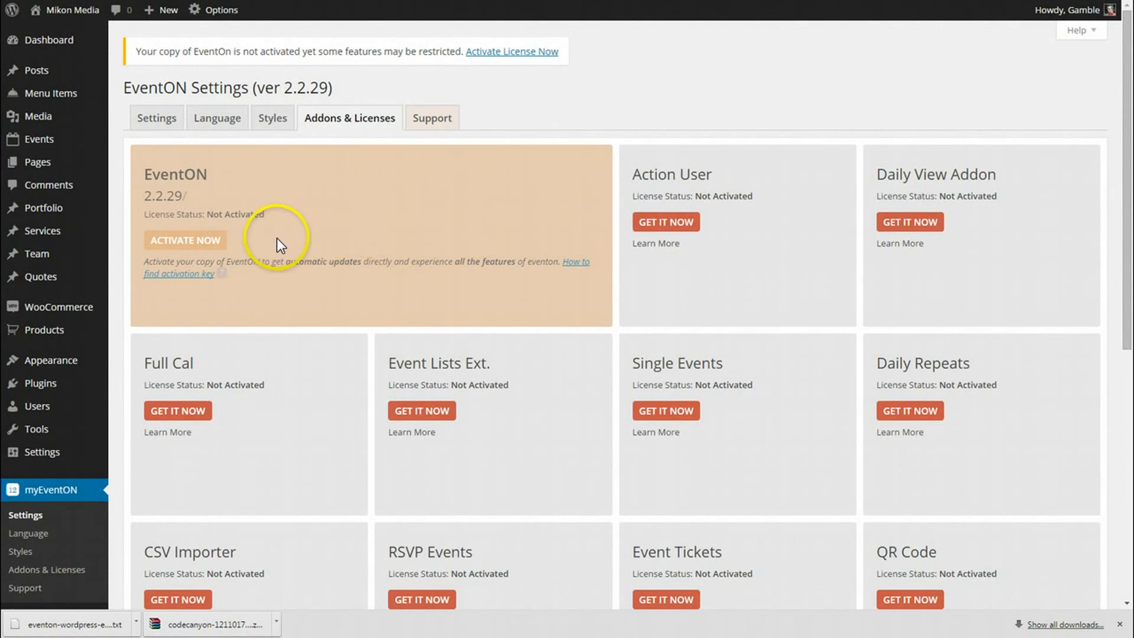
pyautogui.moveTo(281, 241)
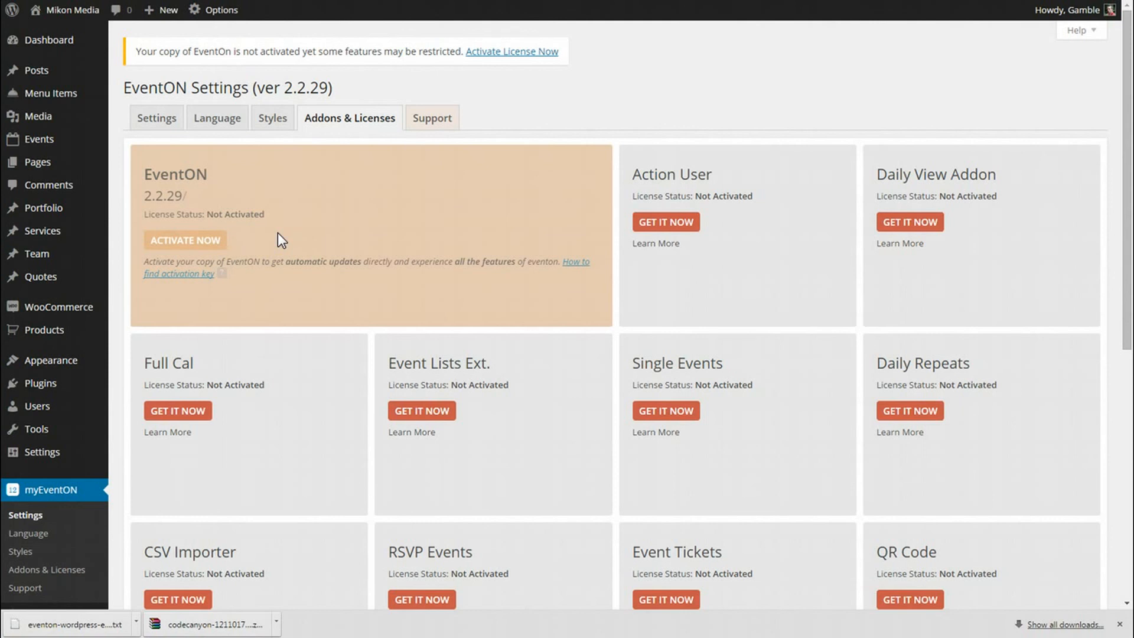
pyautogui.moveTo(323, 251)
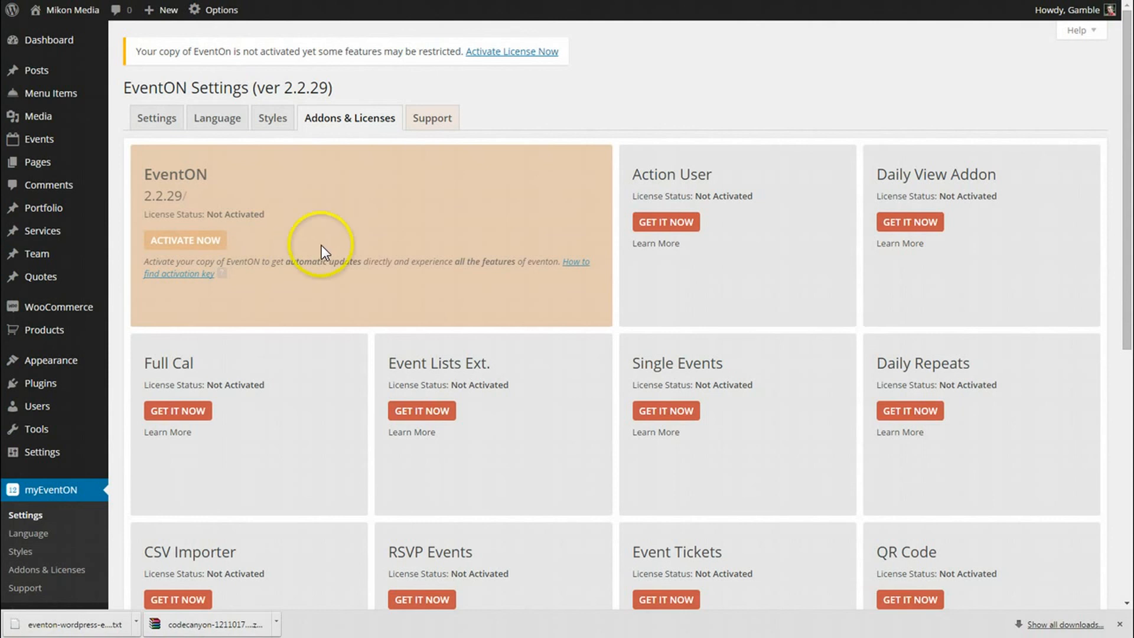
pyautogui.moveTo(547, 113)
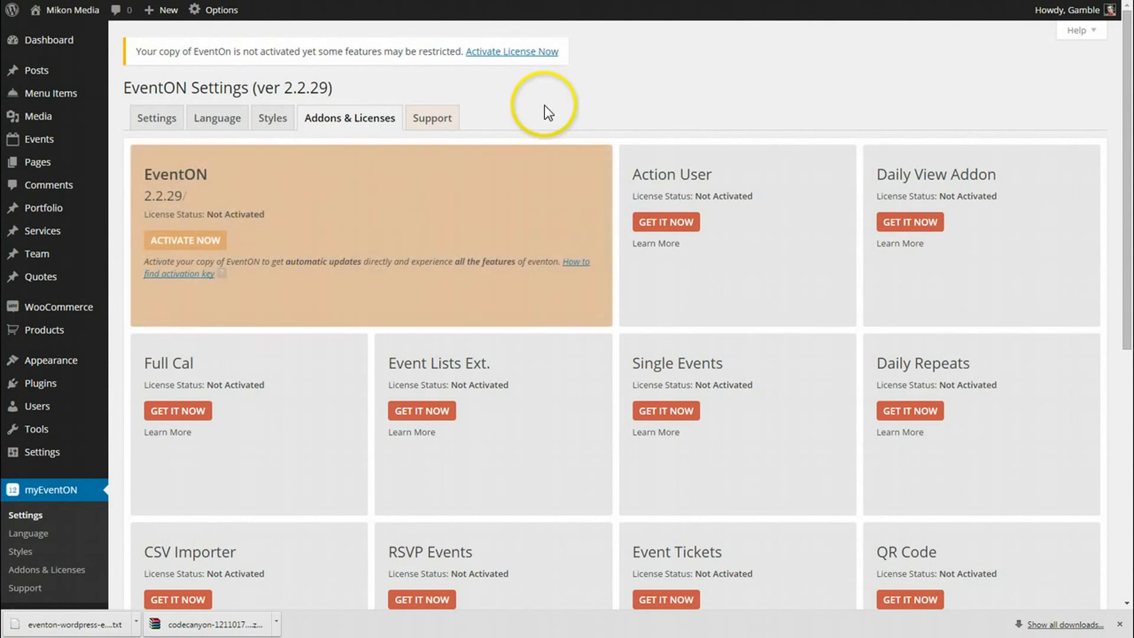
pyautogui.moveTo(566, 210)
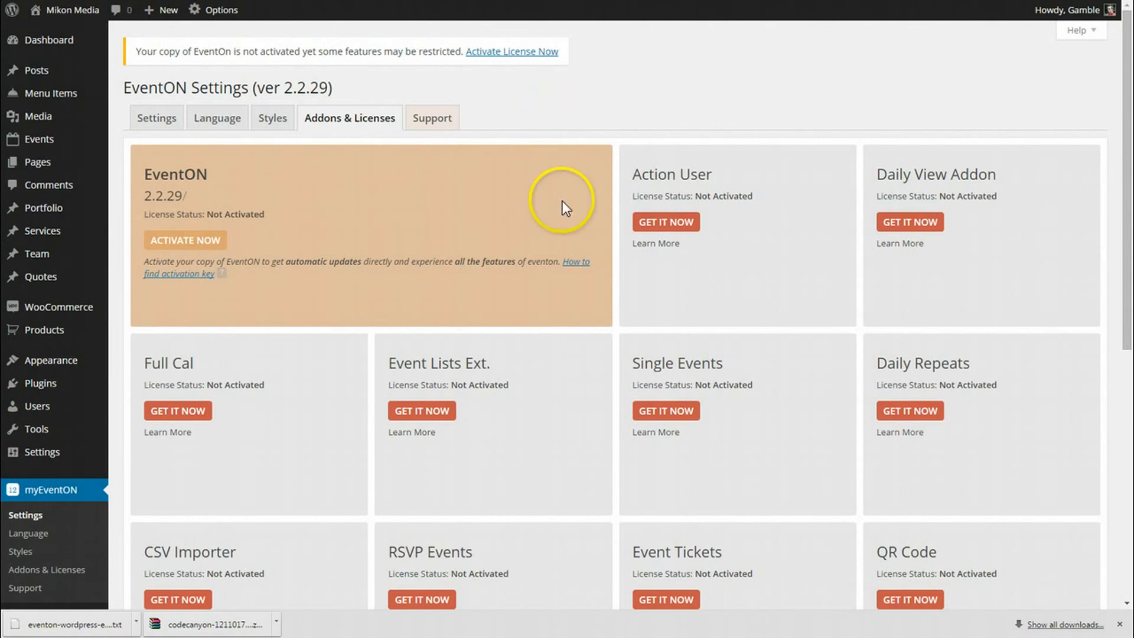
pyautogui.moveTo(444, 212)
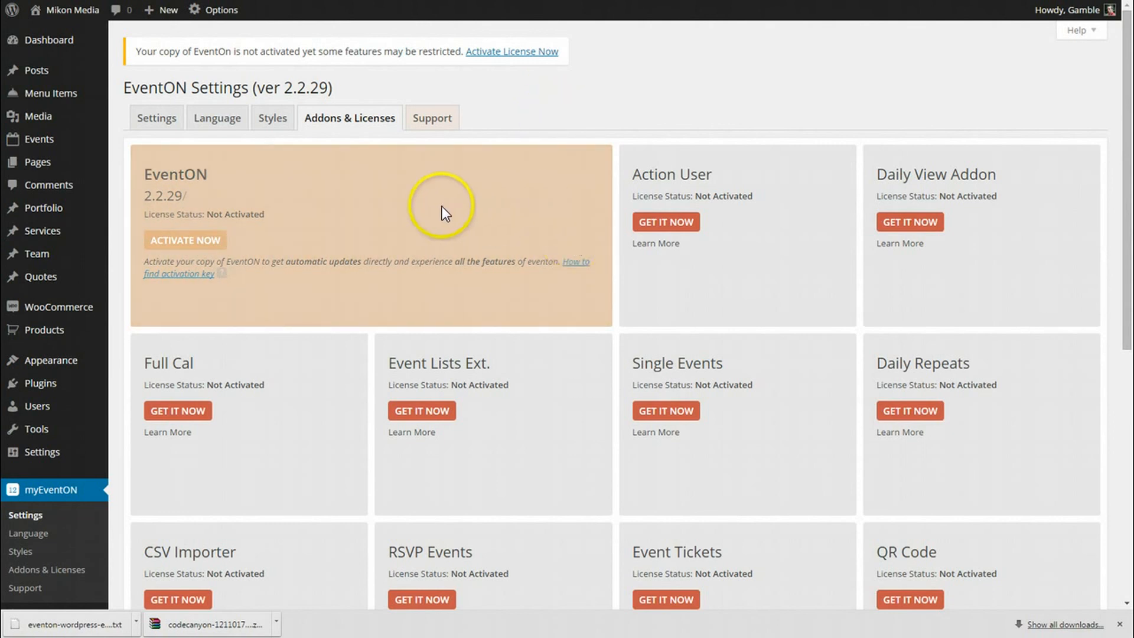
pyautogui.moveTo(444, 213)
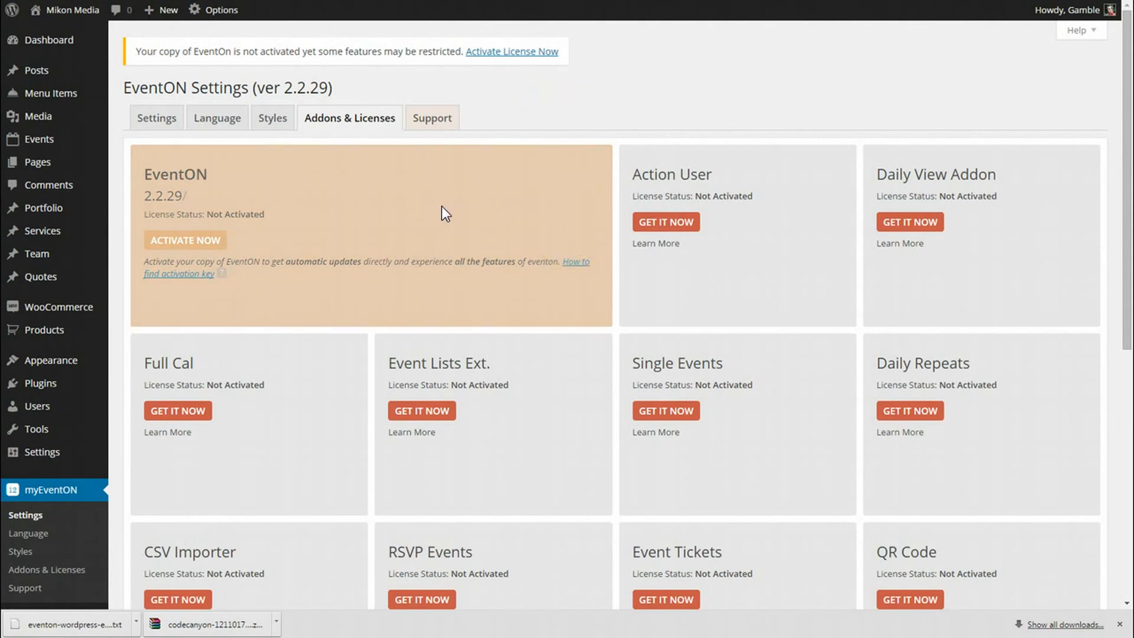